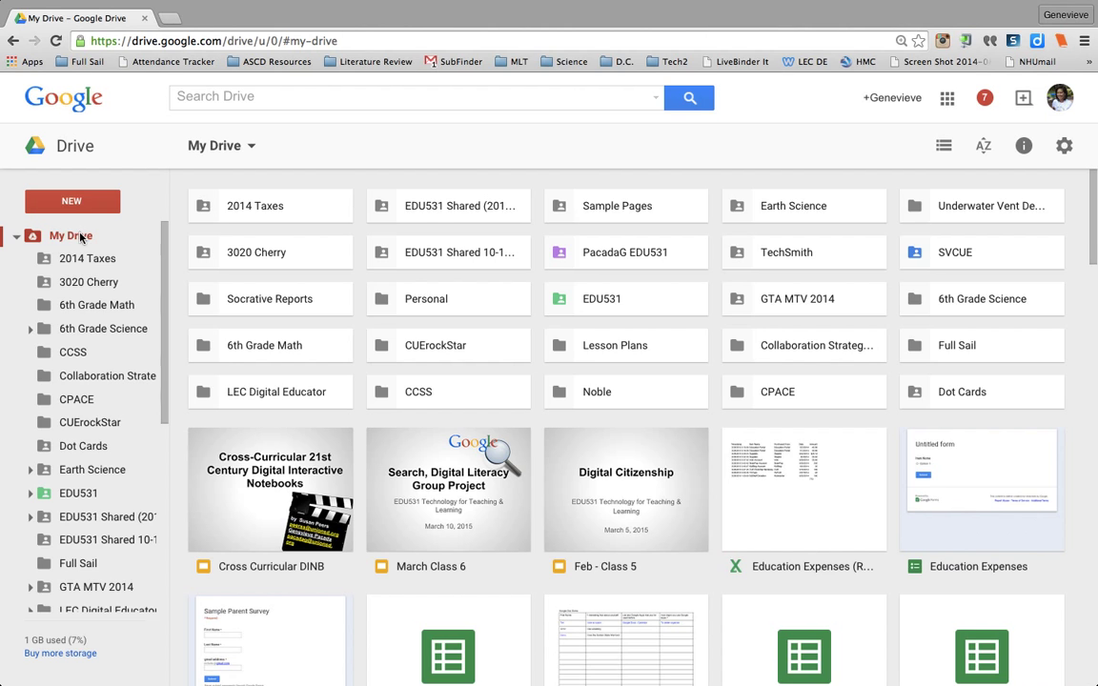
Enable converting uploaded files to Google Docs editor format in Drive settings and confirm.
{"action": "left_click", "coordinate": [1063, 145]}
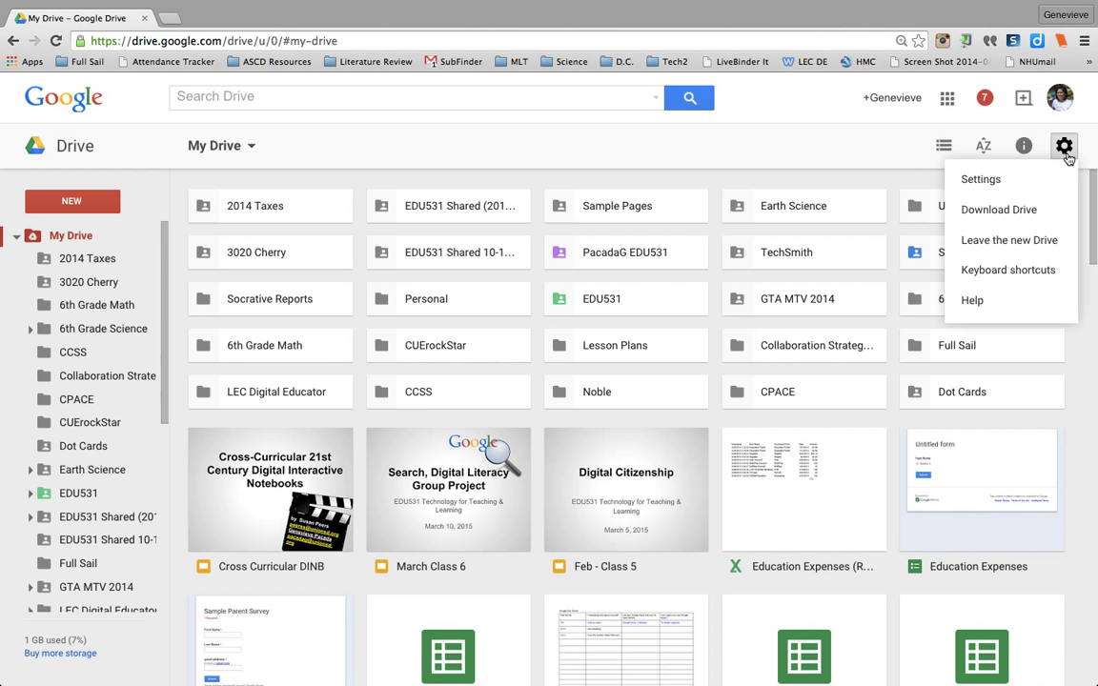
{"action": "mouse_move", "coordinate": [980, 179]}
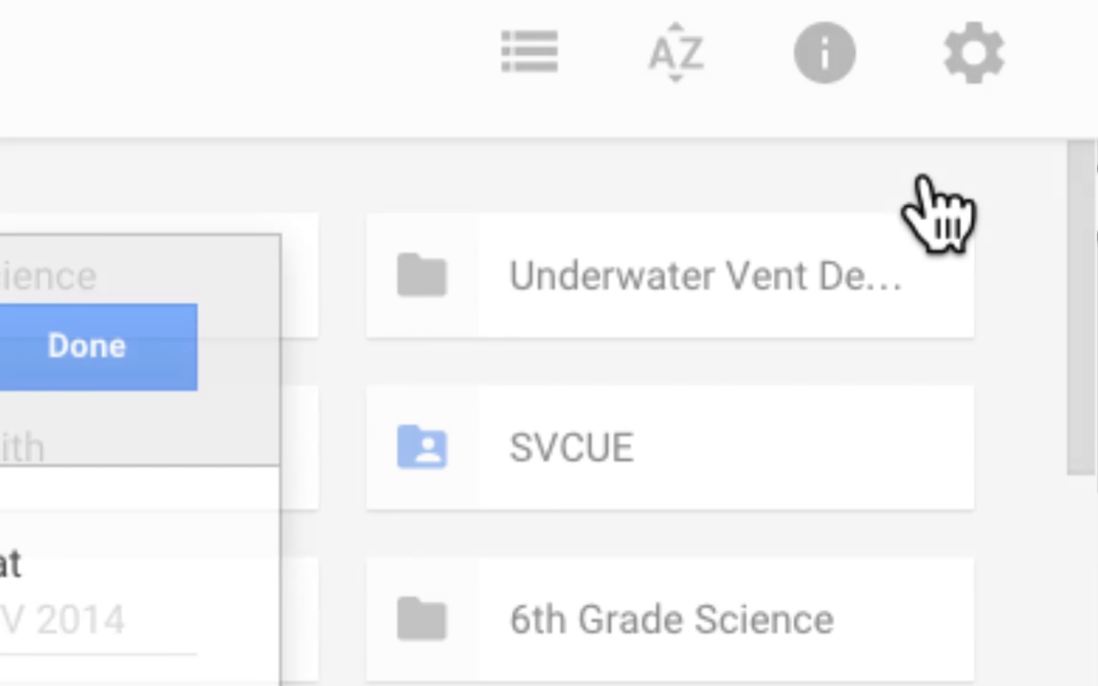
{"action": "left_click", "coordinate": [973, 54]}
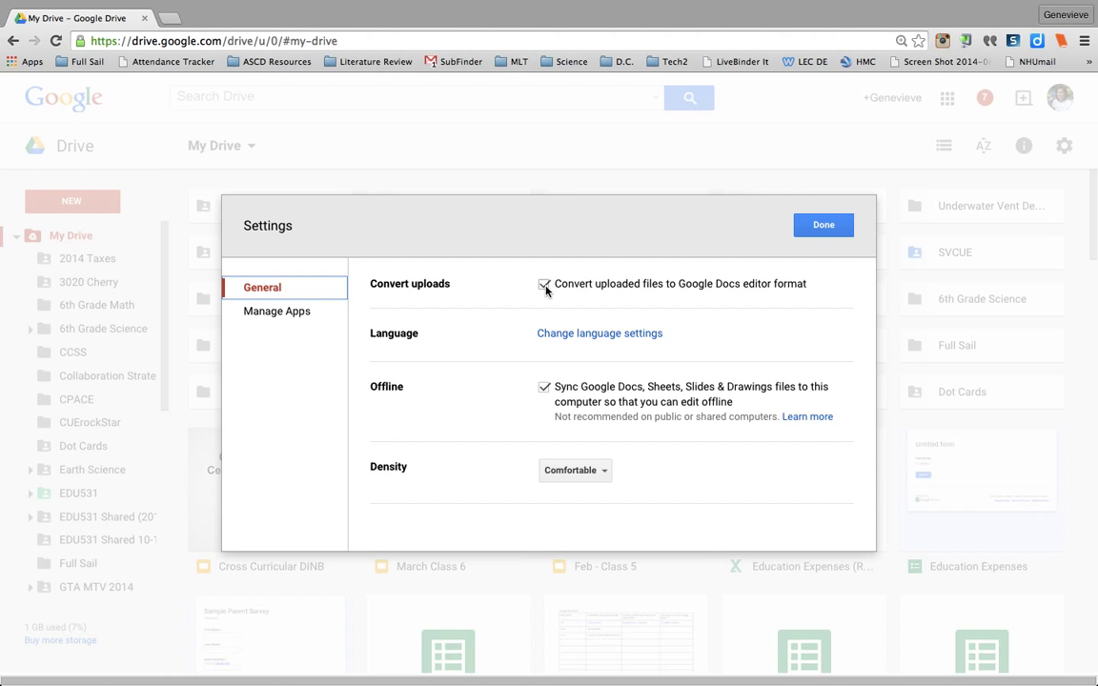
{"action": "left_click", "coordinate": [823, 224]}
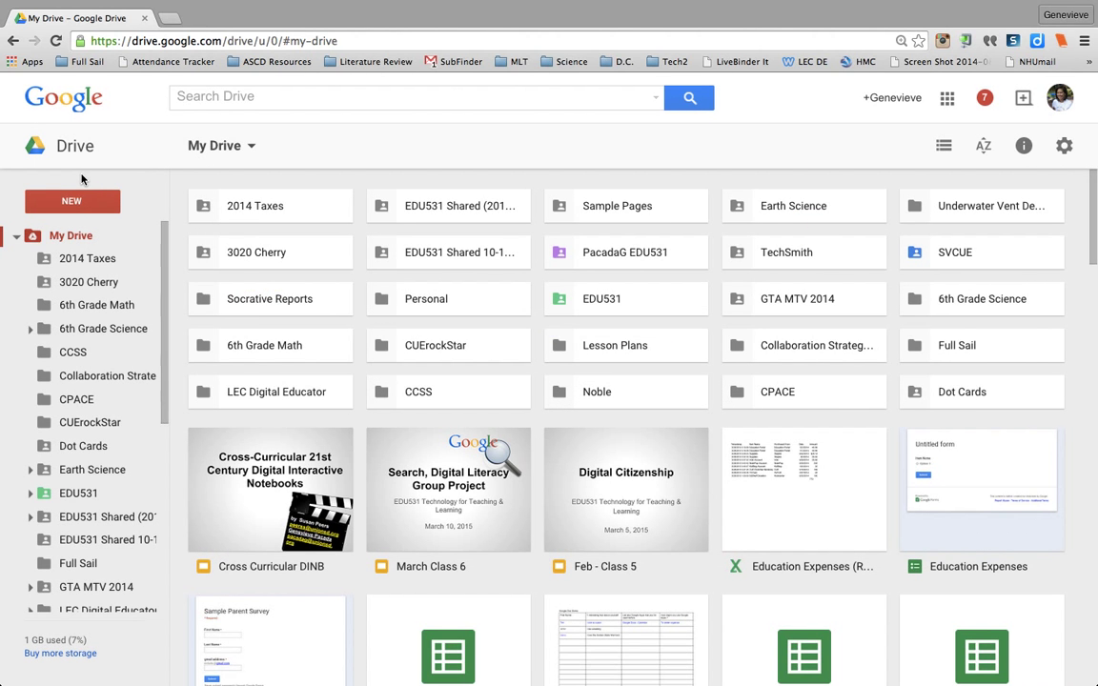
Upload UnderwaterVents.docx from the Chapter 3 folder to My Drive as a Google Doc.
{"action": "left_click", "coordinate": [72, 201]}
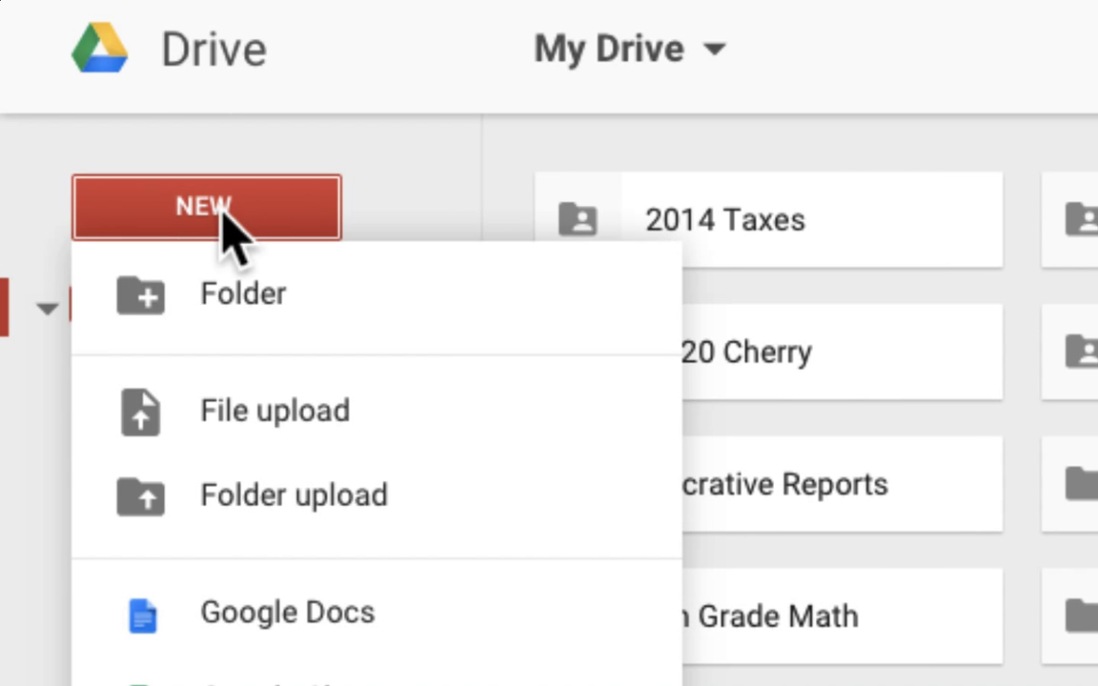
{"action": "left_click", "coordinate": [275, 409]}
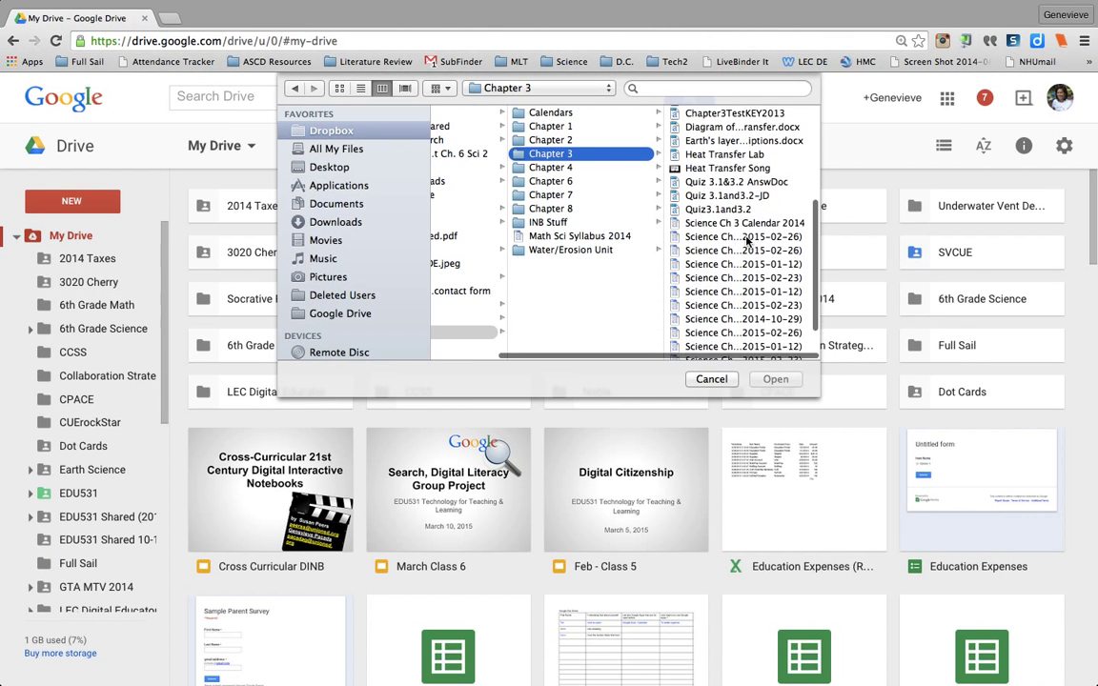
{"action": "scroll", "scroll_direction": "down", "scroll_amount": 3}
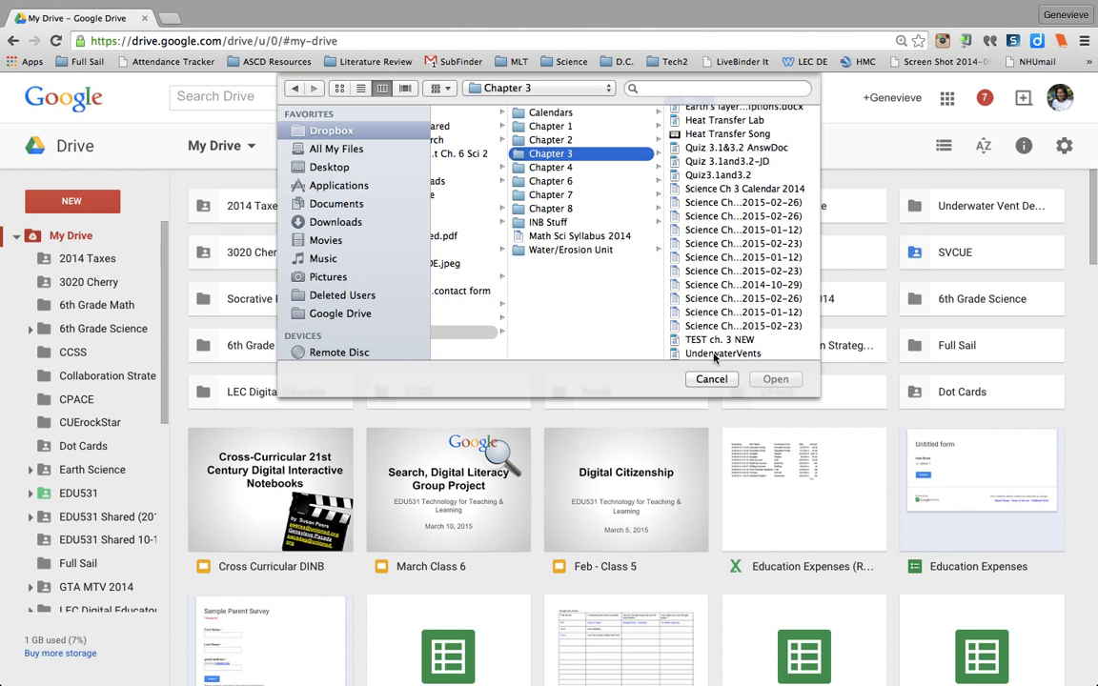
{"action": "left_click", "coordinate": [712, 377]}
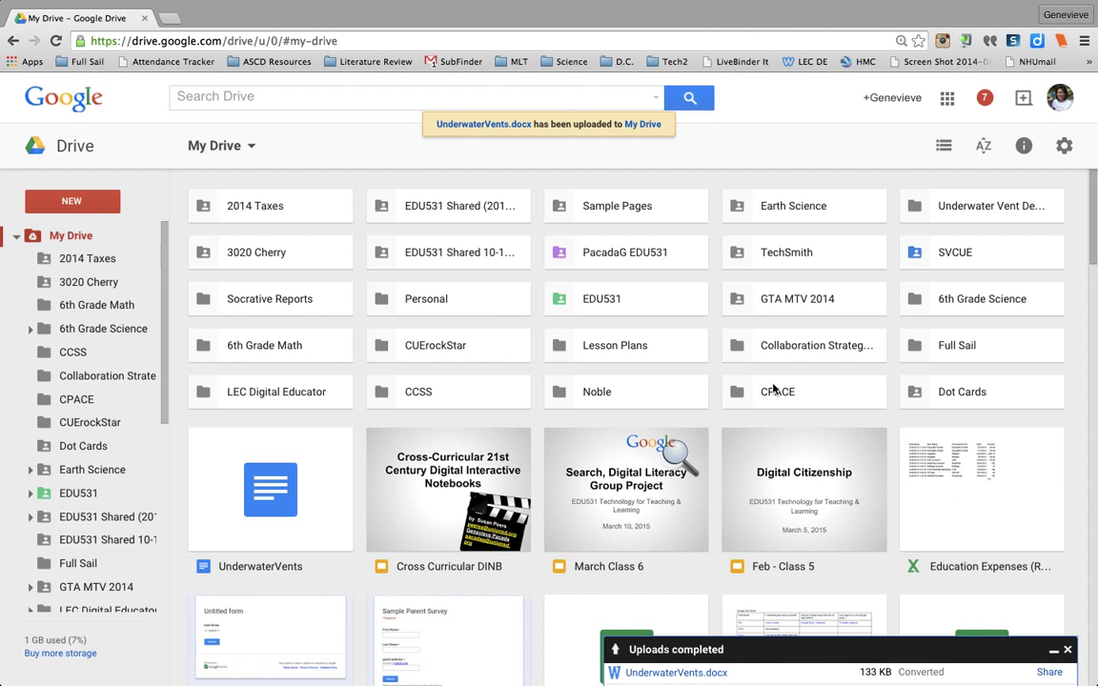
{"action": "mouse_move", "coordinate": [271, 507]}
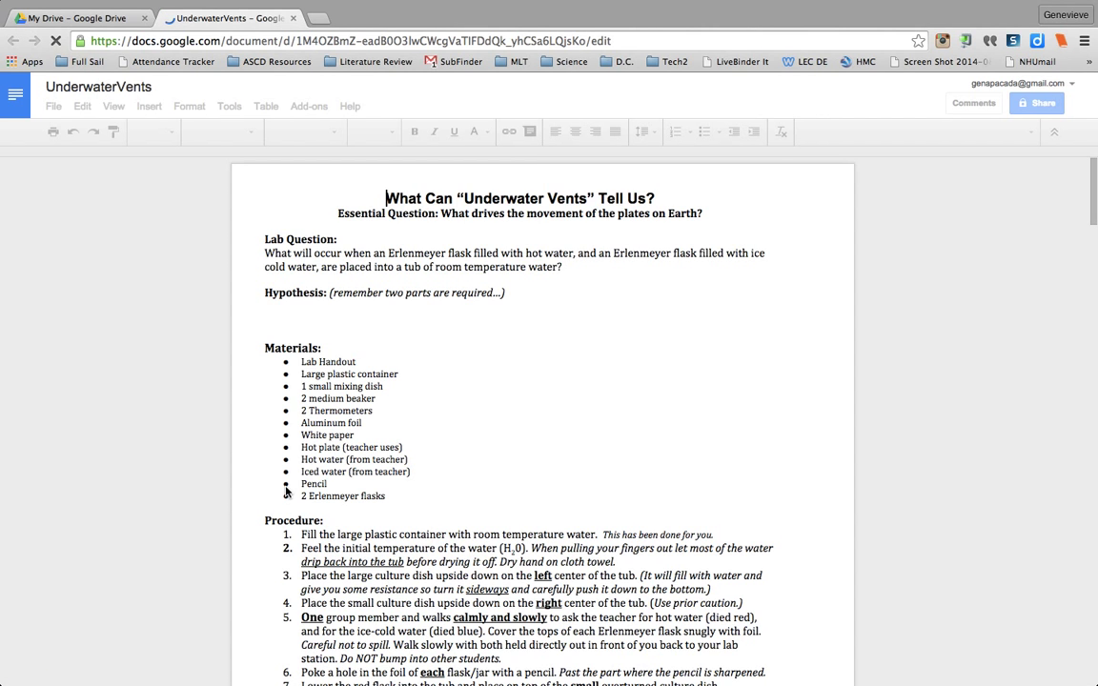
{"action": "scroll", "scroll_direction": "down", "scroll_amount": 3}
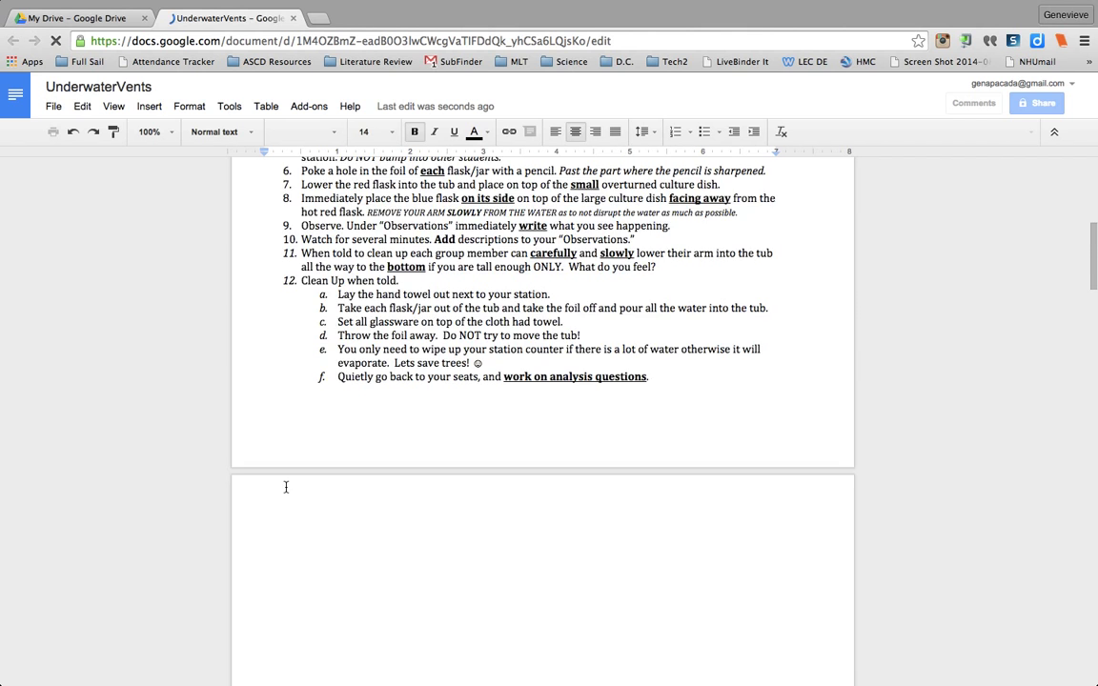
{"action": "scroll", "scroll_direction": "down", "scroll_amount": 3}
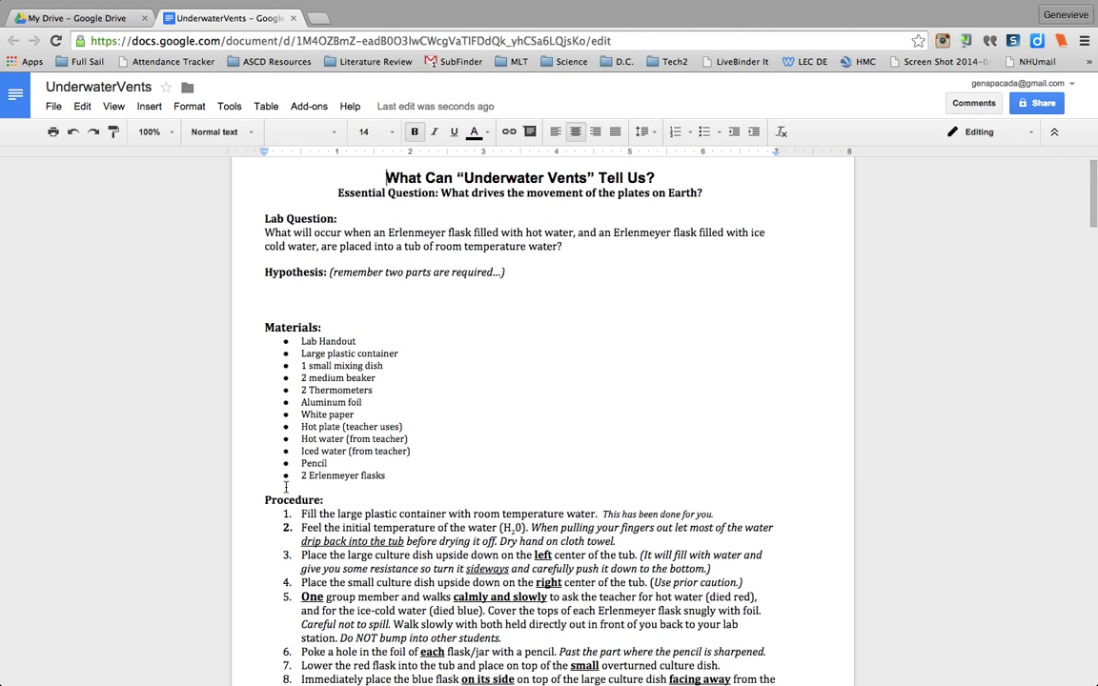
{"action": "scroll", "scroll_direction": "down", "scroll_amount": 3}
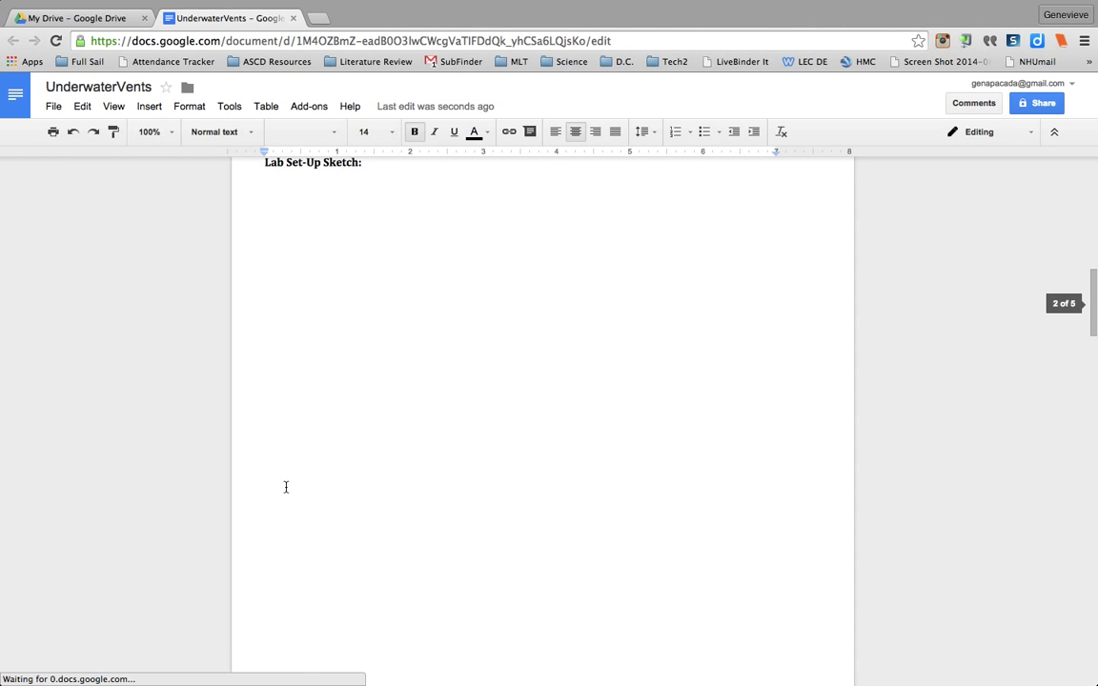
{"action": "scroll", "scroll_direction": "down", "scroll_amount": 3}
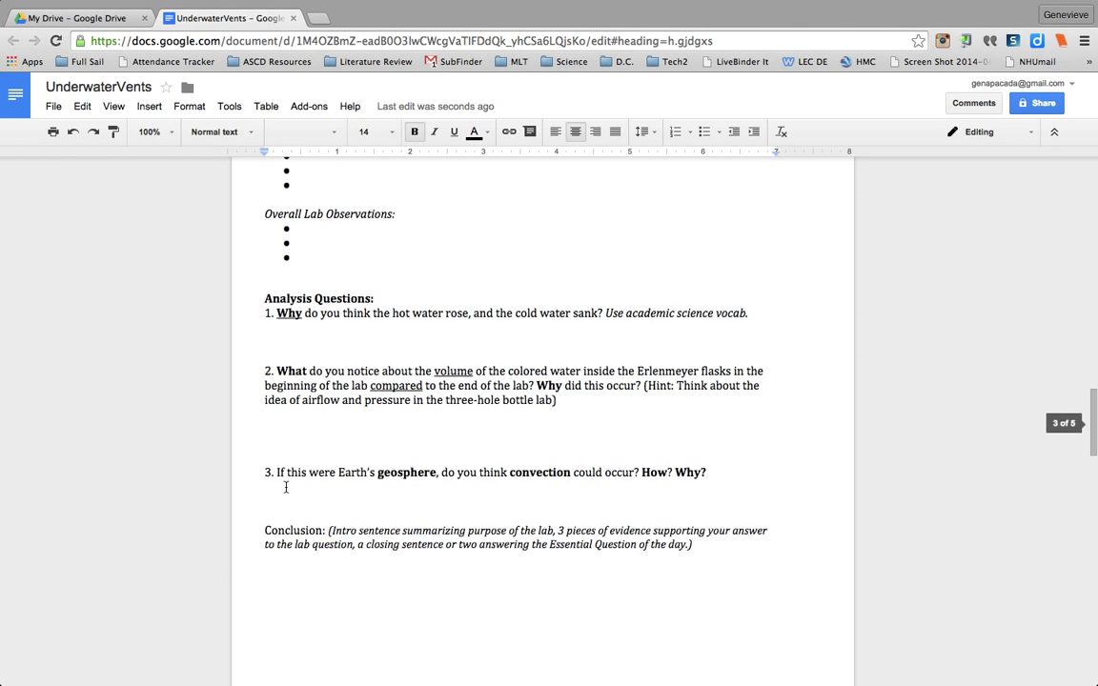
{"action": "scroll", "scroll_direction": "down", "scroll_amount": 3}
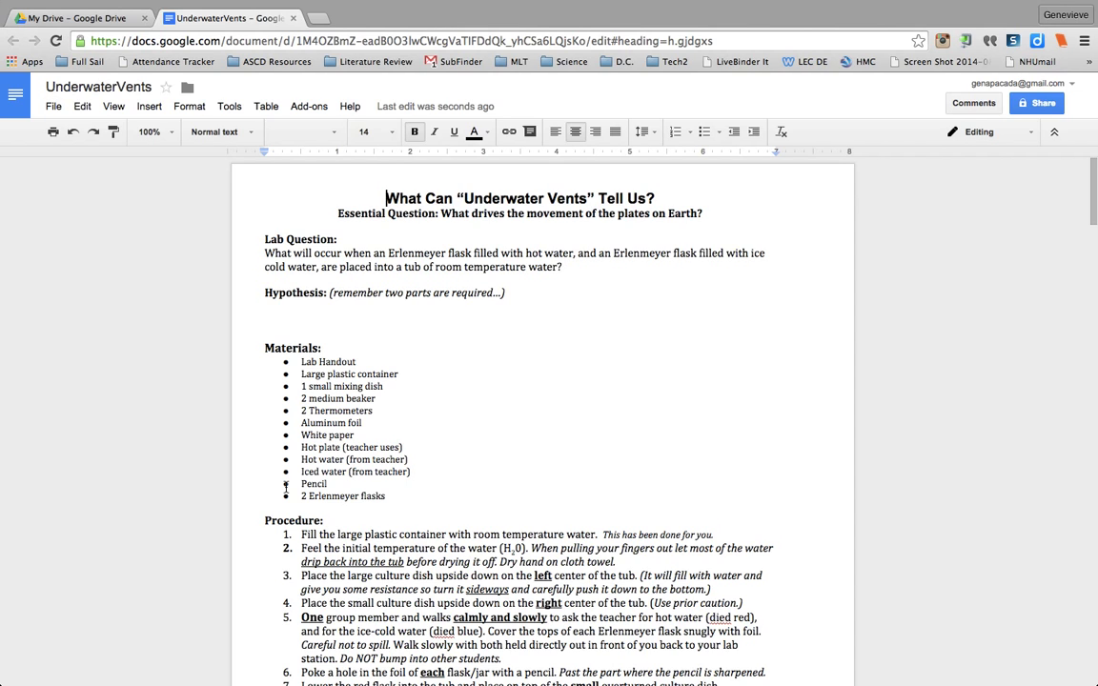
{"action": "mouse_move", "coordinate": [362, 366]}
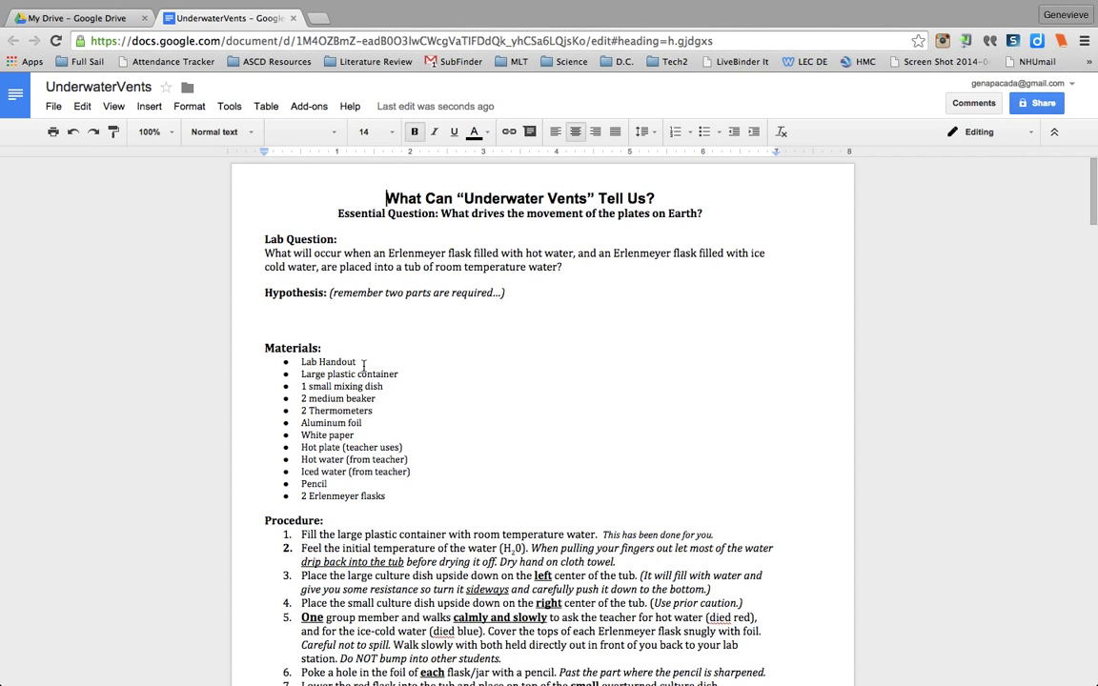
{"action": "left_click", "coordinate": [340, 316]}
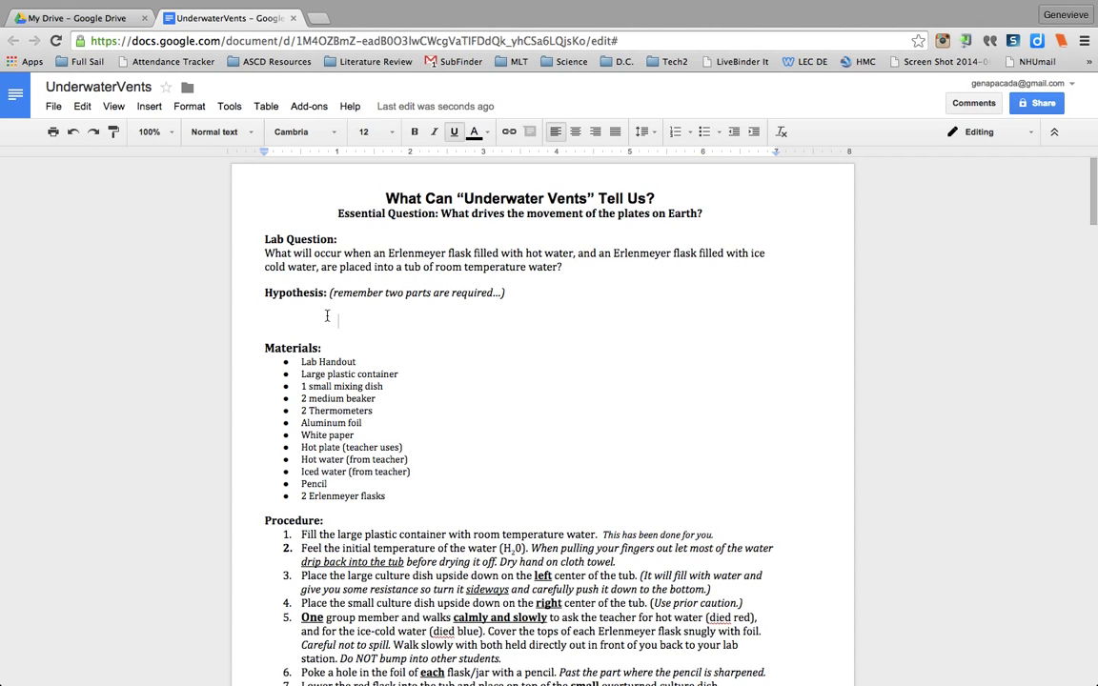
{"action": "mouse_move", "coordinate": [553, 317]}
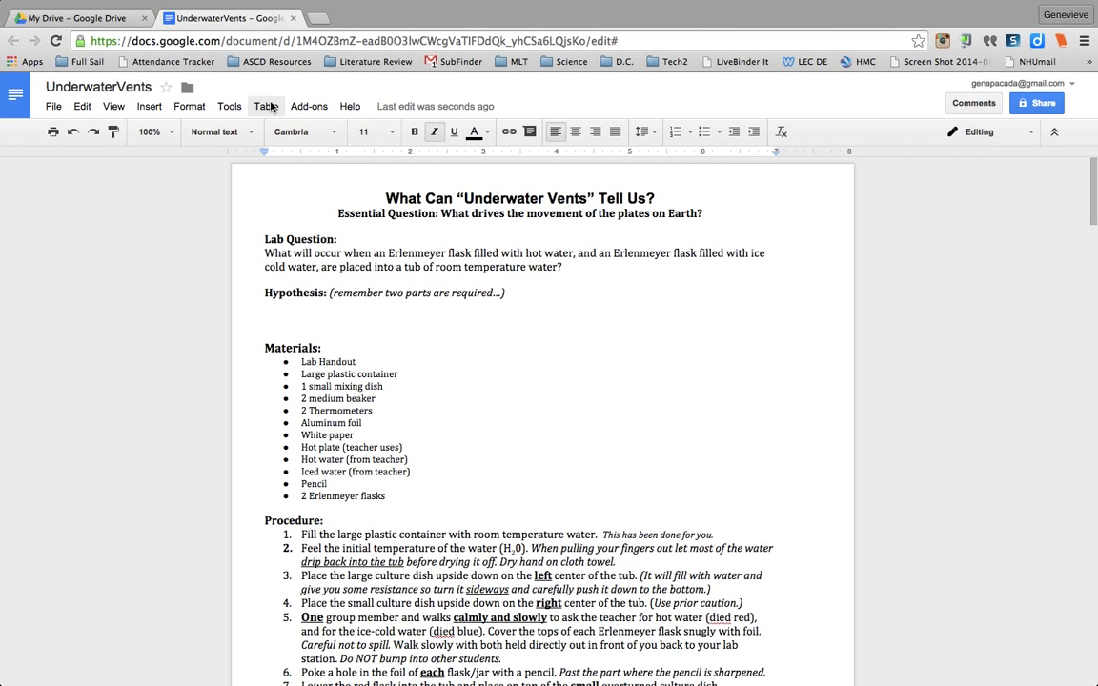
Insert a 1 x 1 table under the Hypothesis line as a bordered answer space.
{"action": "left_click", "coordinate": [267, 107]}
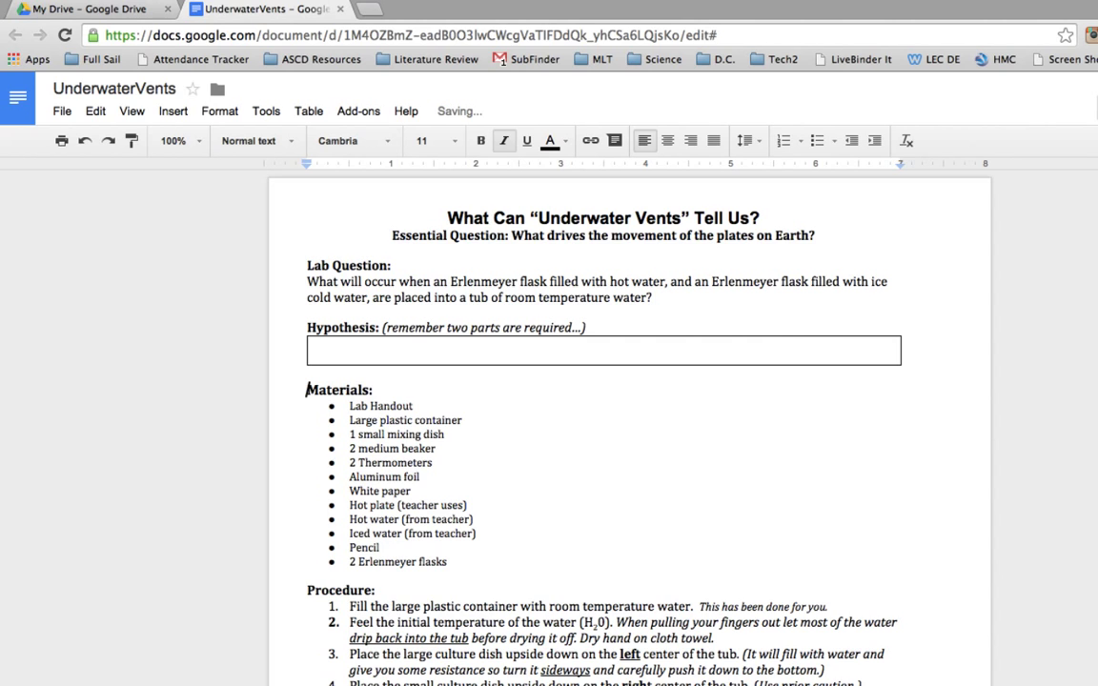
{"action": "left_click", "coordinate": [604, 351]}
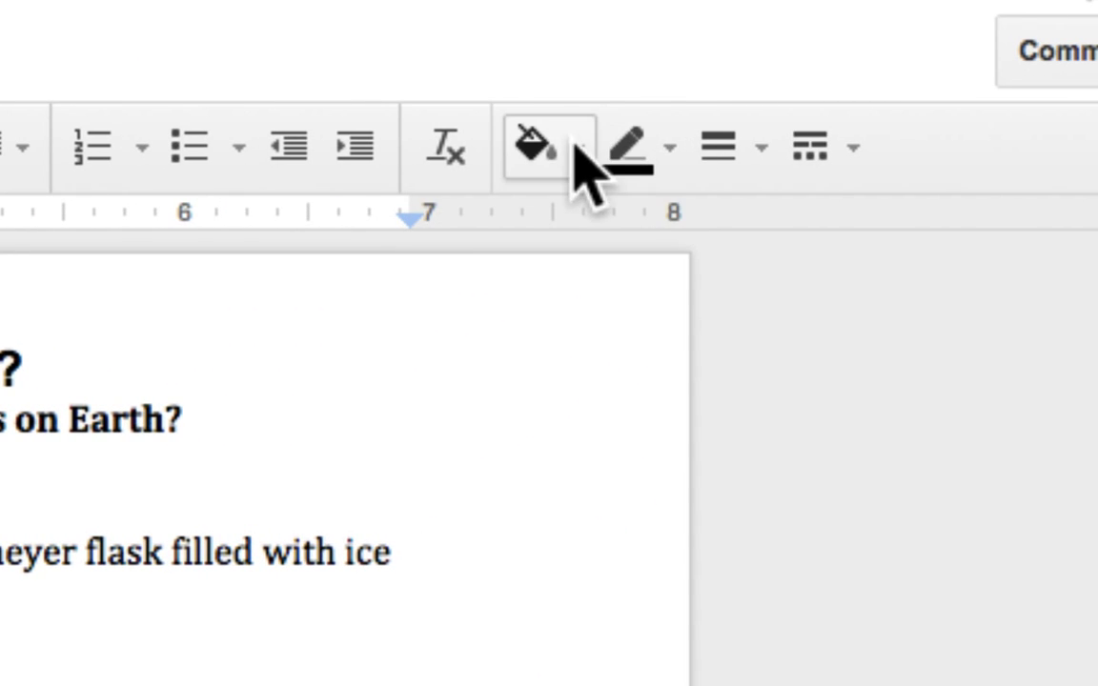
{"action": "mouse_move", "coordinate": [544, 148]}
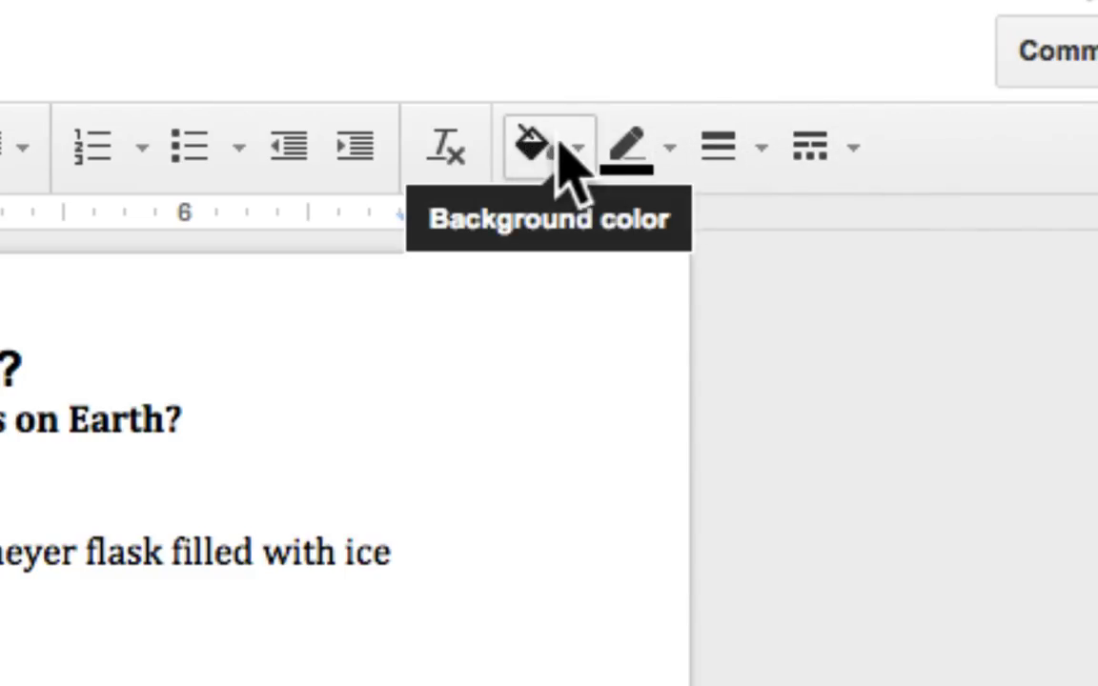
Shade the Hypothesis answer box with a light orange background fill.
{"action": "left_click", "coordinate": [546, 144]}
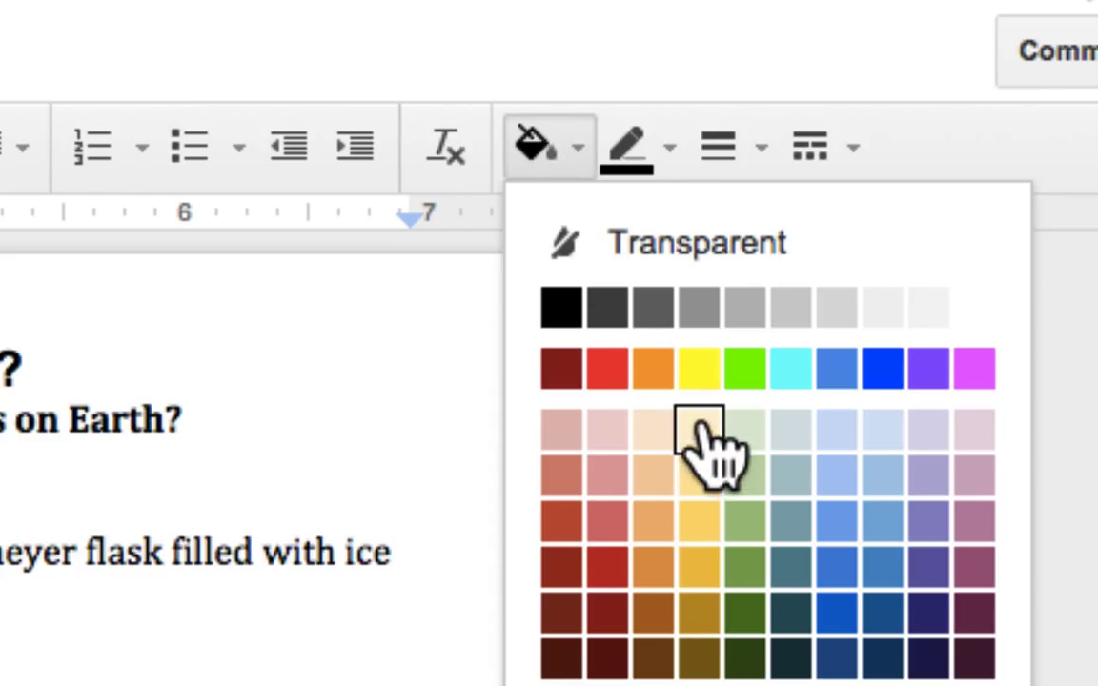
{"action": "left_click", "coordinate": [697, 429]}
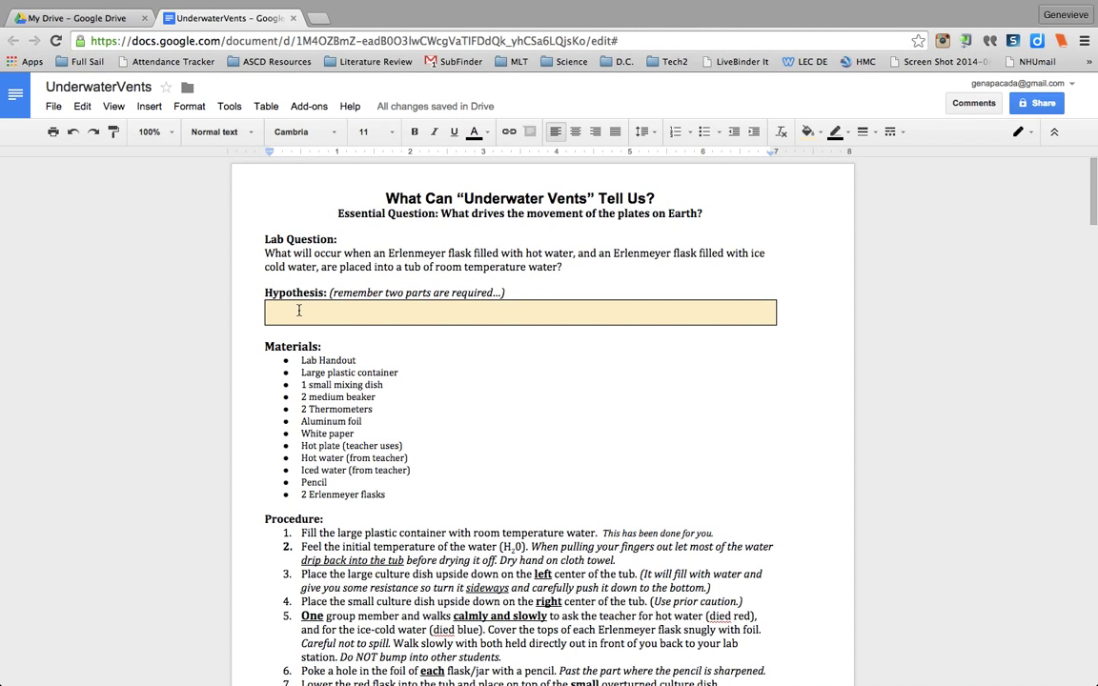
{"action": "mouse_move", "coordinate": [320, 323]}
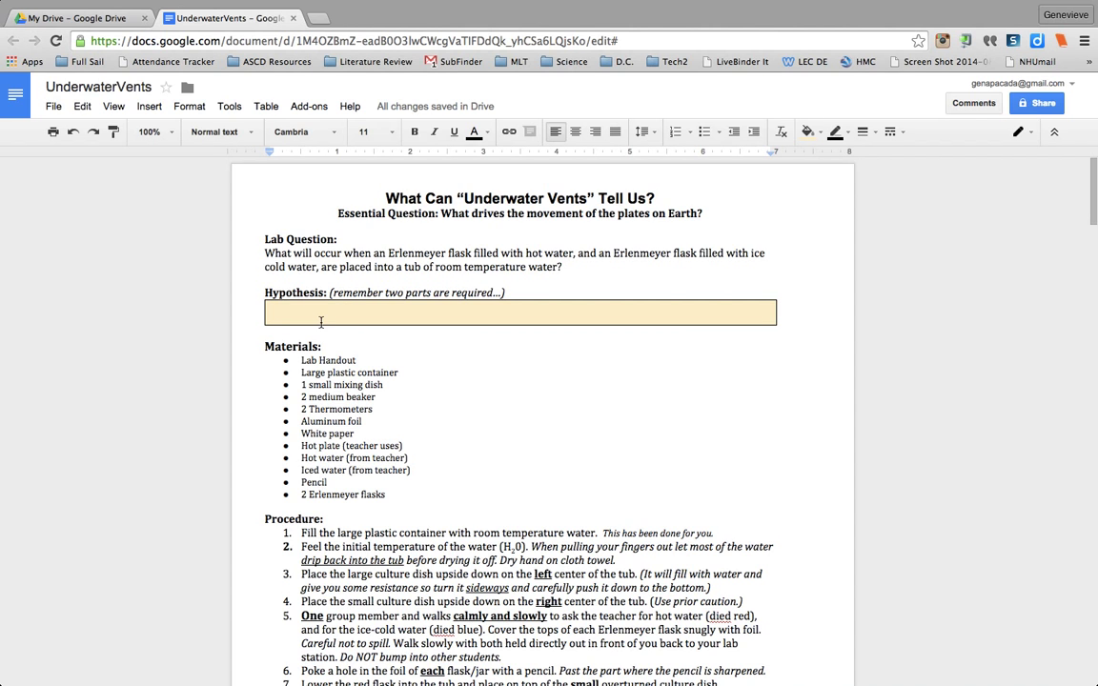
Copy the orange Hypothesis box and paste it under Overall Lab Observations and Analysis Question 1.
{"action": "scroll", "scroll_direction": "down", "scroll_amount": 3}
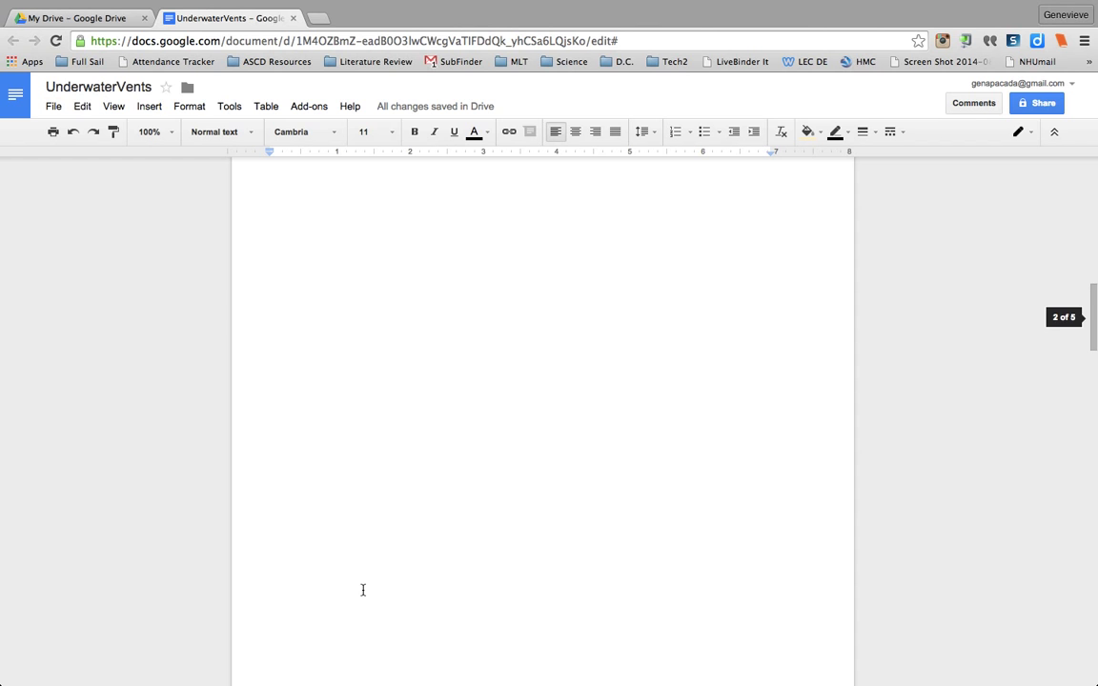
{"action": "scroll", "scroll_direction": "up", "scroll_amount": 3}
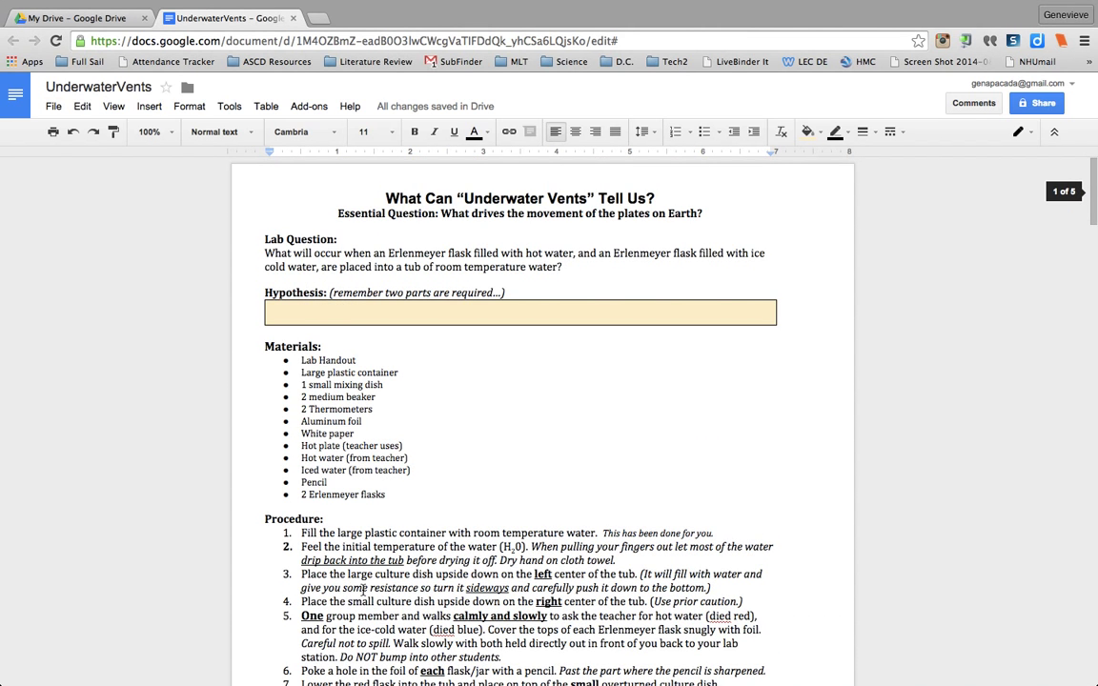
{"action": "left_click", "coordinate": [309, 313]}
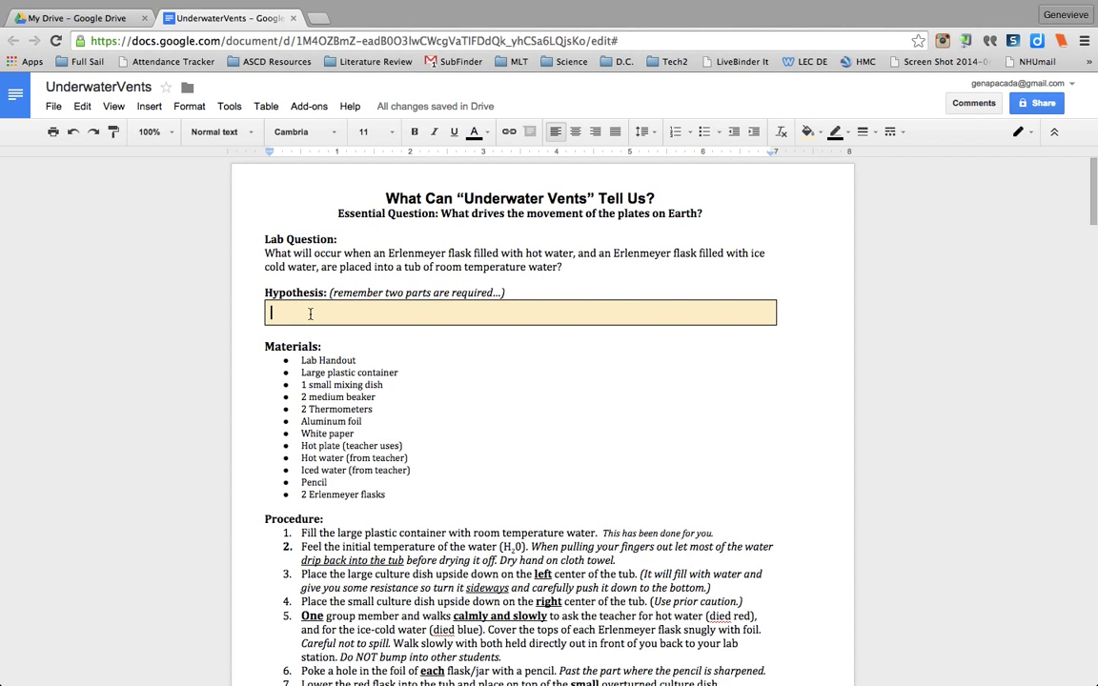
{"action": "right_click", "coordinate": [382, 313]}
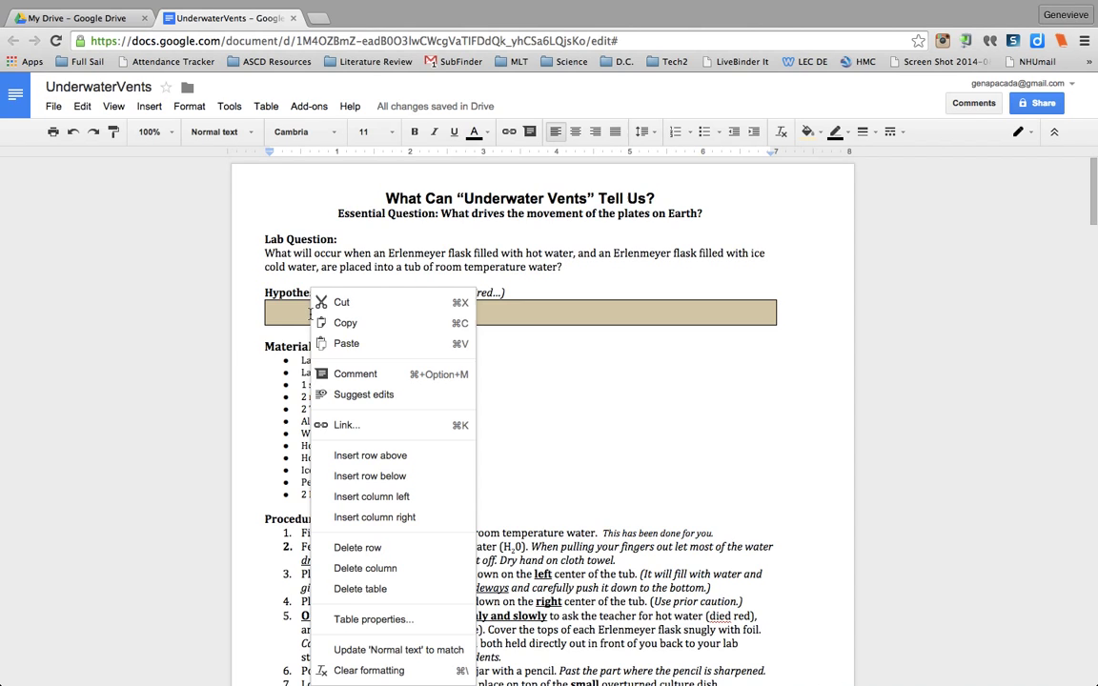
{"action": "mouse_move", "coordinate": [345, 324]}
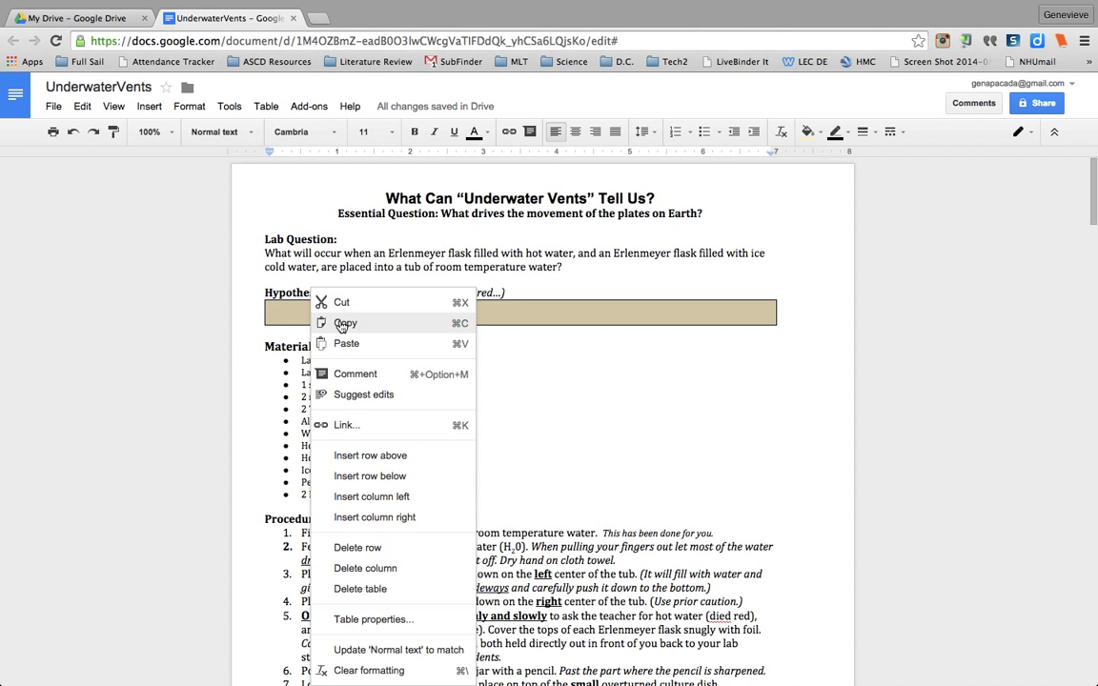
{"action": "mouse_move", "coordinate": [345, 328]}
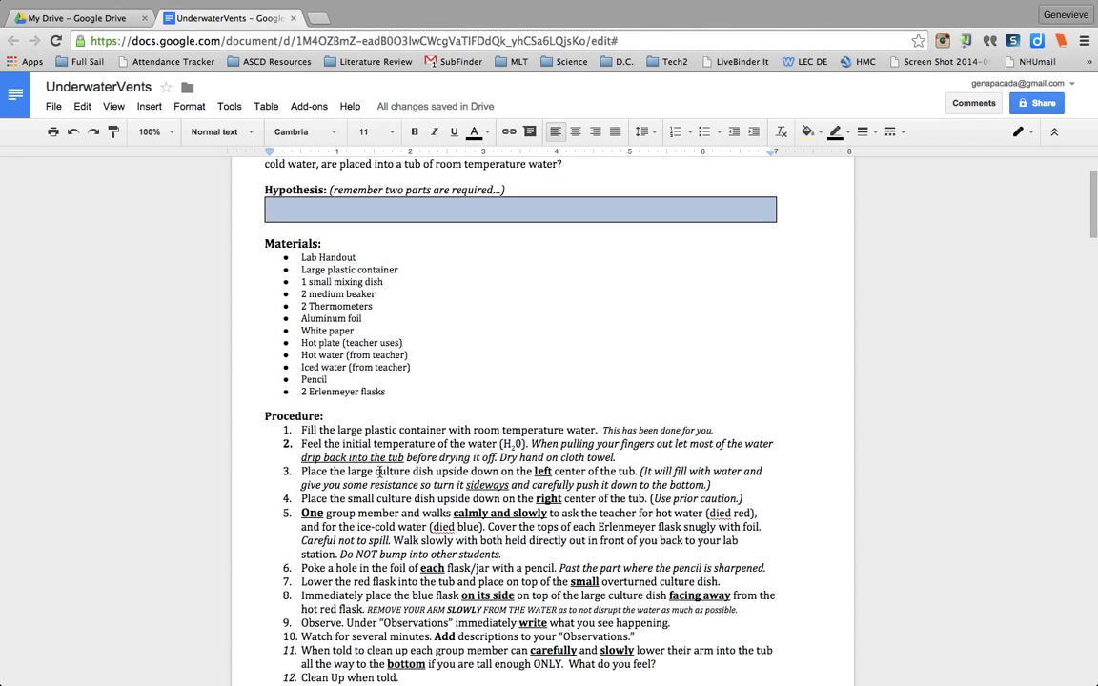
{"action": "scroll", "scroll_direction": "down", "scroll_amount": 3}
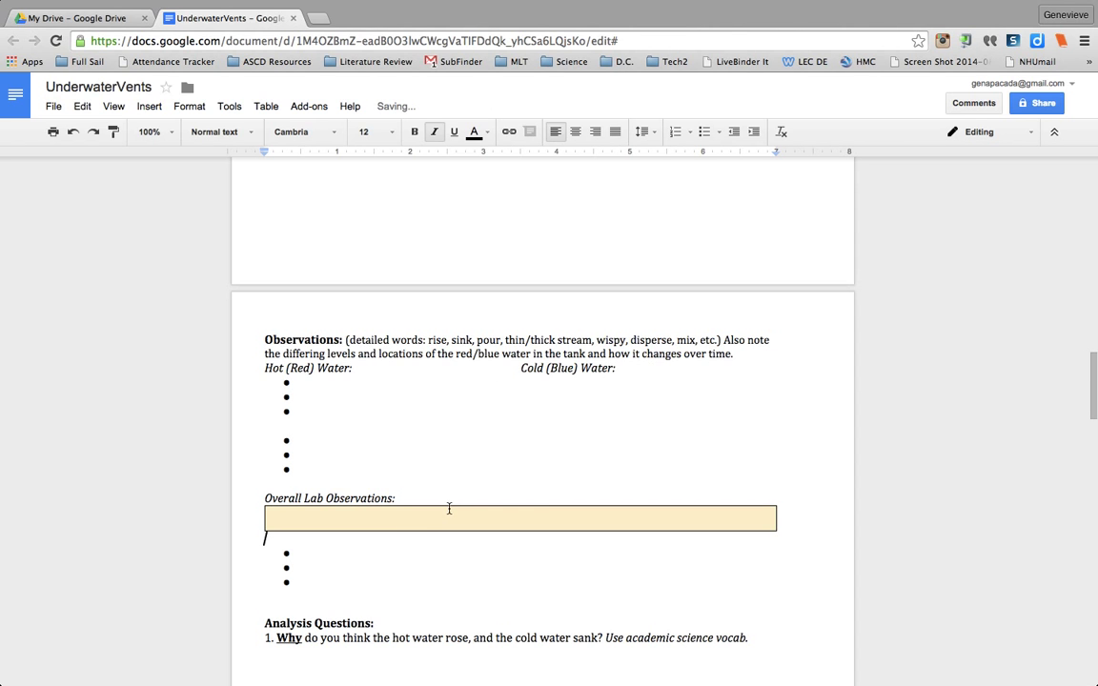
{"action": "scroll", "scroll_direction": "down", "scroll_amount": 3}
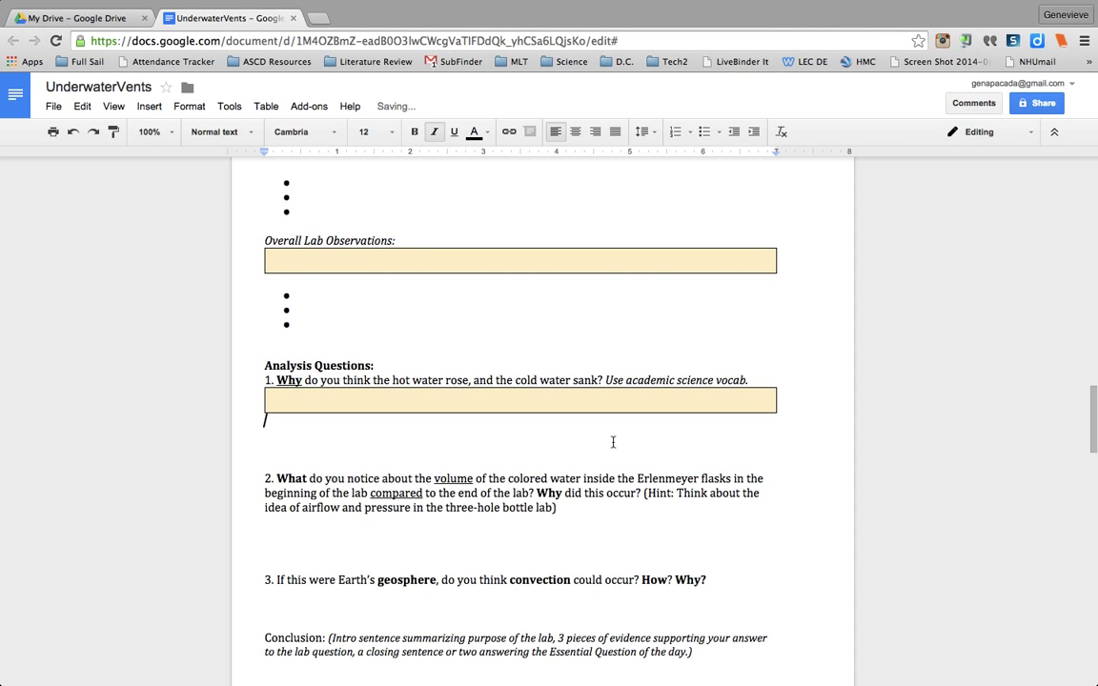
{"action": "scroll", "scroll_direction": "down", "scroll_amount": 3}
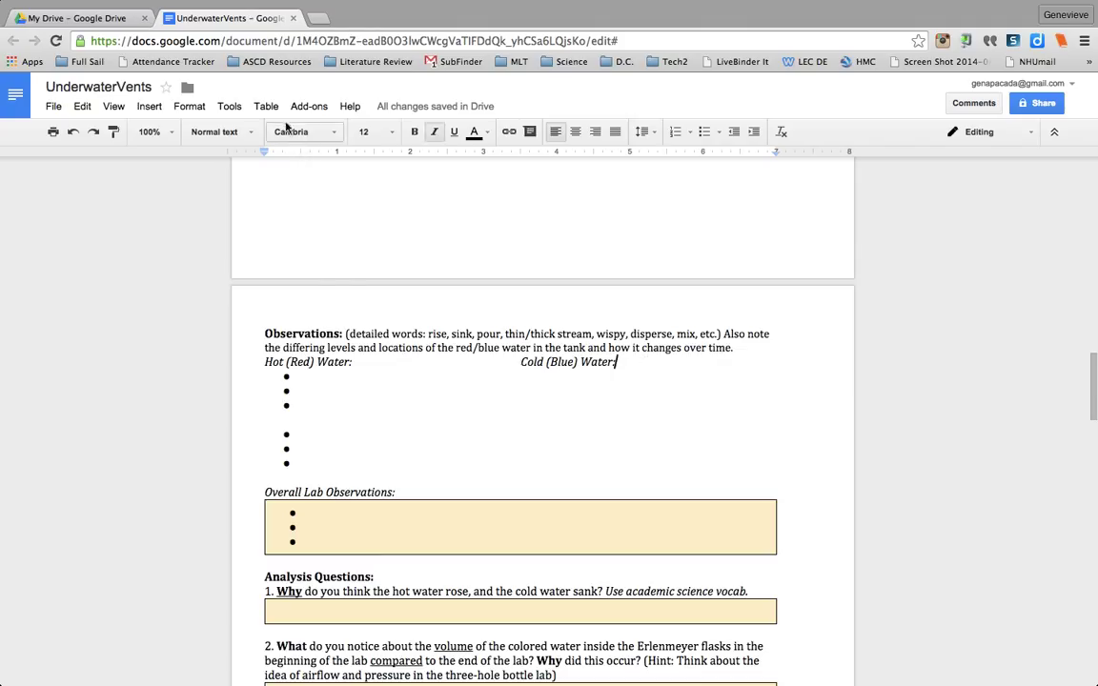
Wrap the Hot and Cold Water lists in a 2x1 table filled light orange.
{"action": "left_click", "coordinate": [267, 107]}
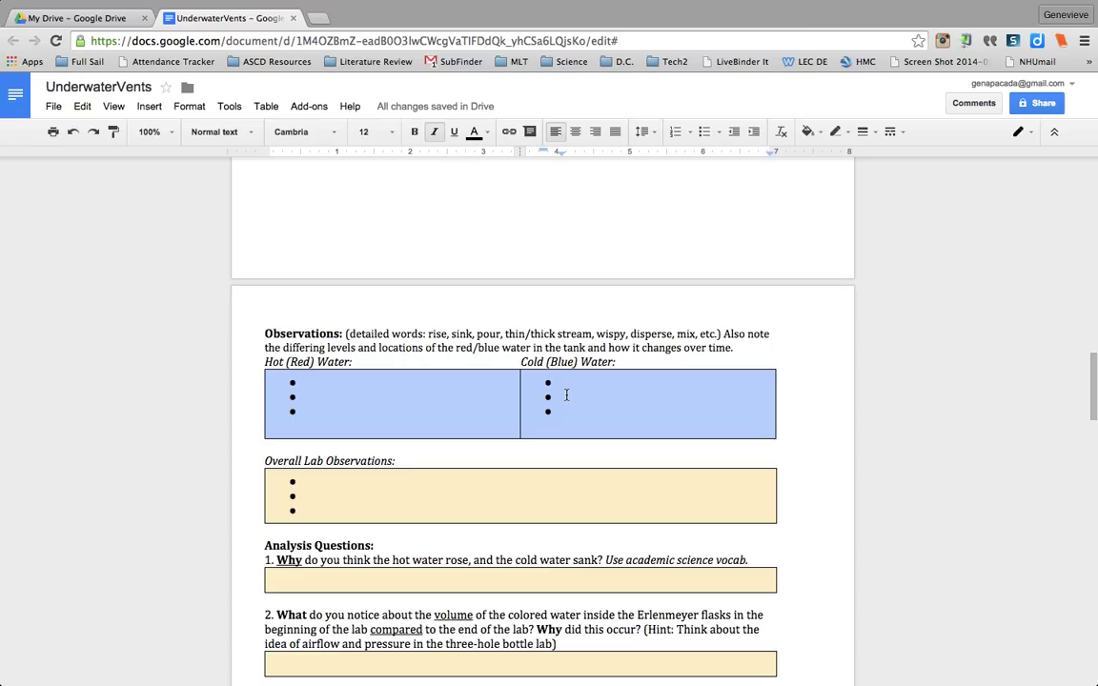
{"action": "left_click", "coordinate": [835, 132]}
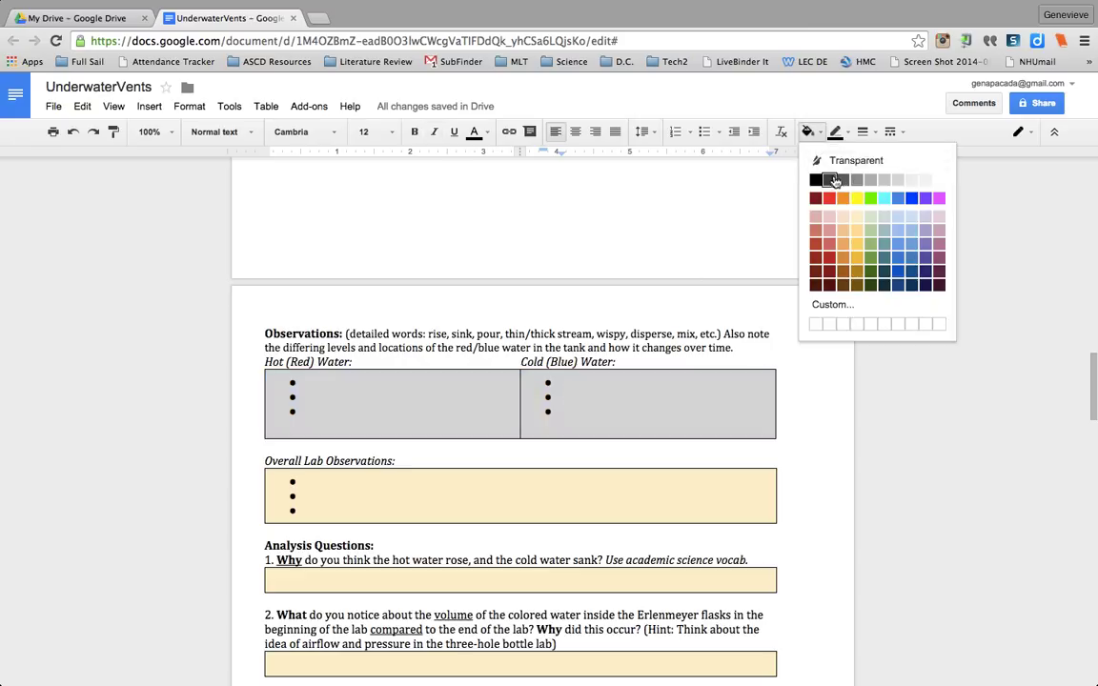
{"action": "mouse_move", "coordinate": [858, 217]}
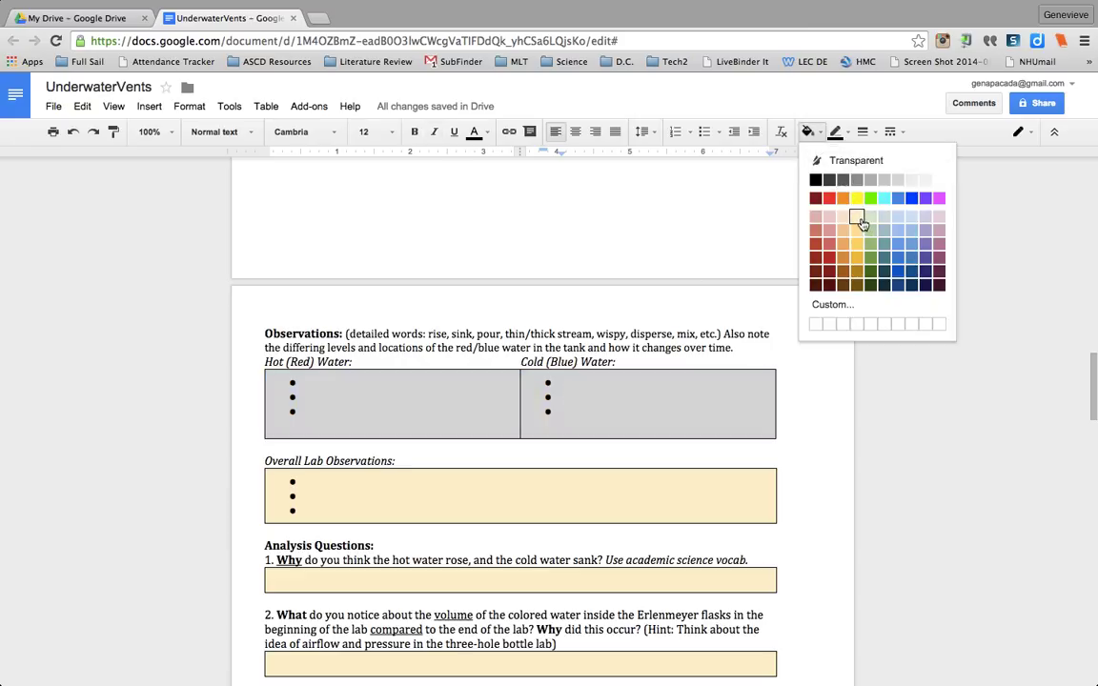
{"action": "left_click", "coordinate": [856, 218]}
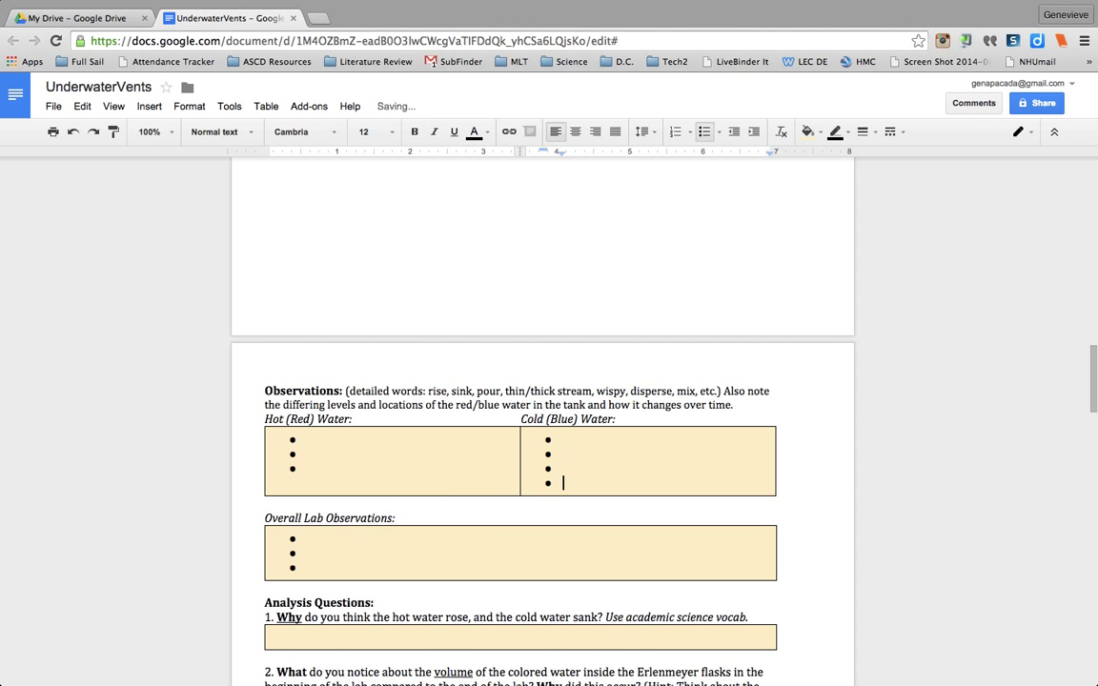
{"action": "left_click", "coordinate": [307, 469]}
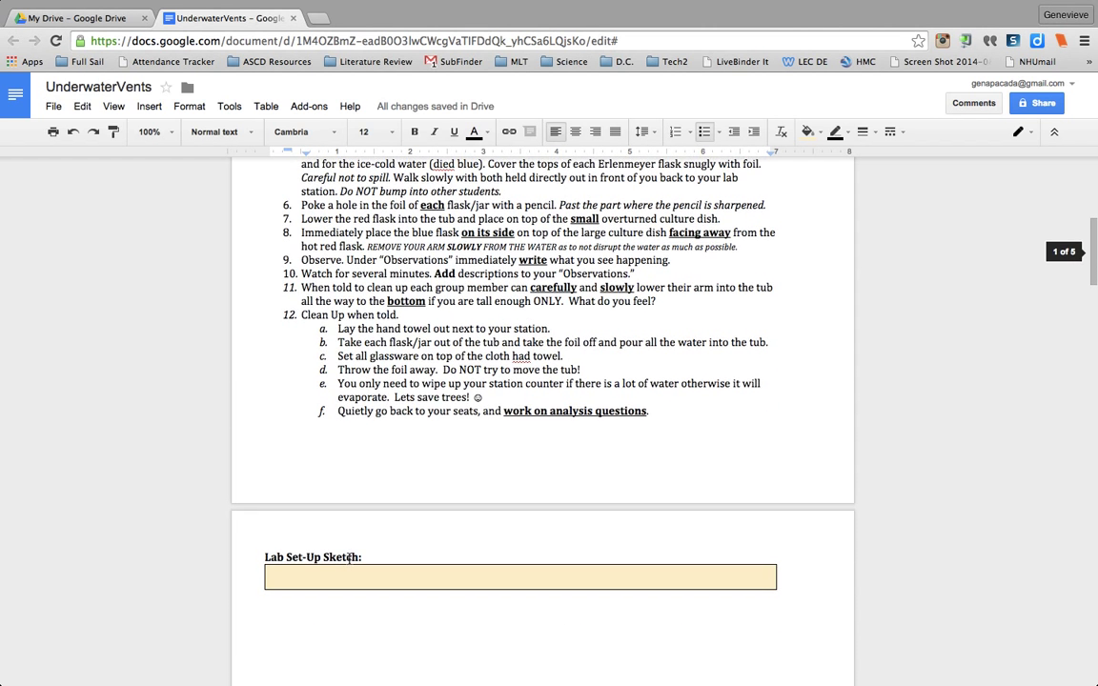
Drag the Lab Set-Up Sketch box's bottom border down to make a tall drawing space.
{"action": "scroll", "scroll_direction": "down", "scroll_amount": 3}
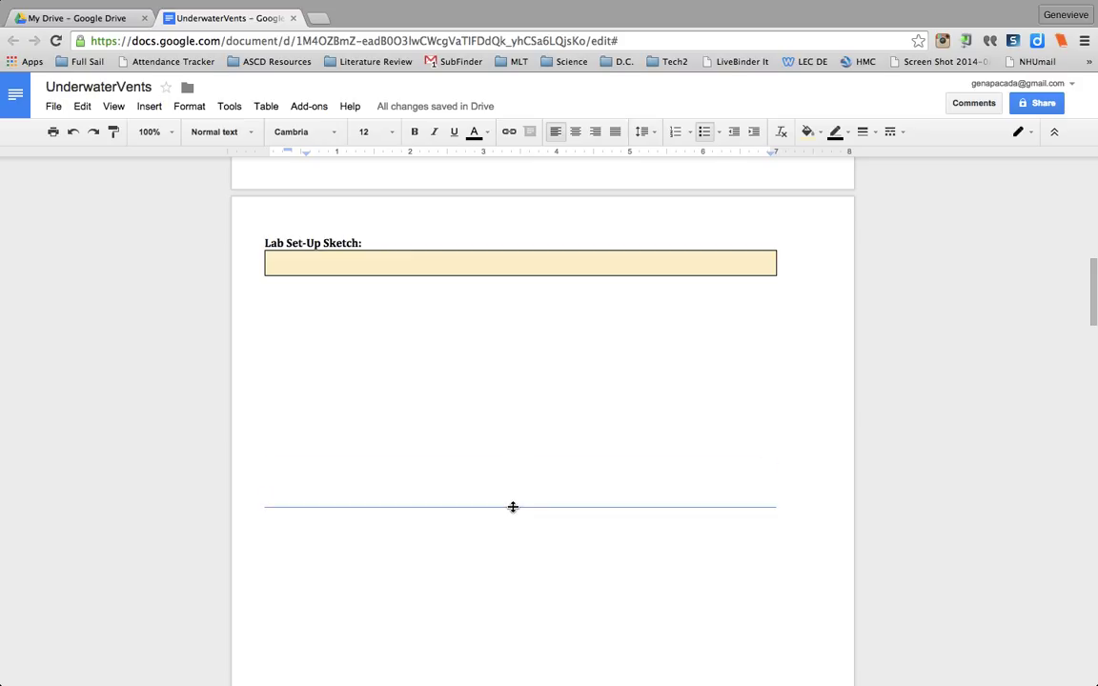
{"action": "left_click_drag", "start_coordinate": [512, 271], "coordinate": [513, 508]}
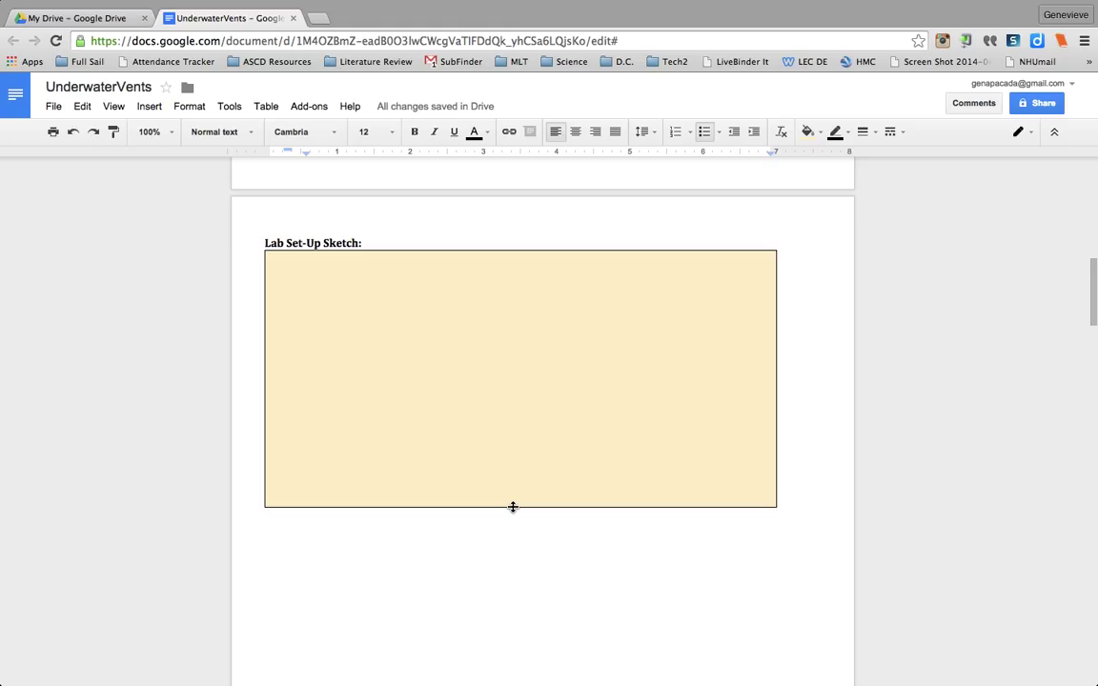
{"action": "left_click", "coordinate": [148, 107]}
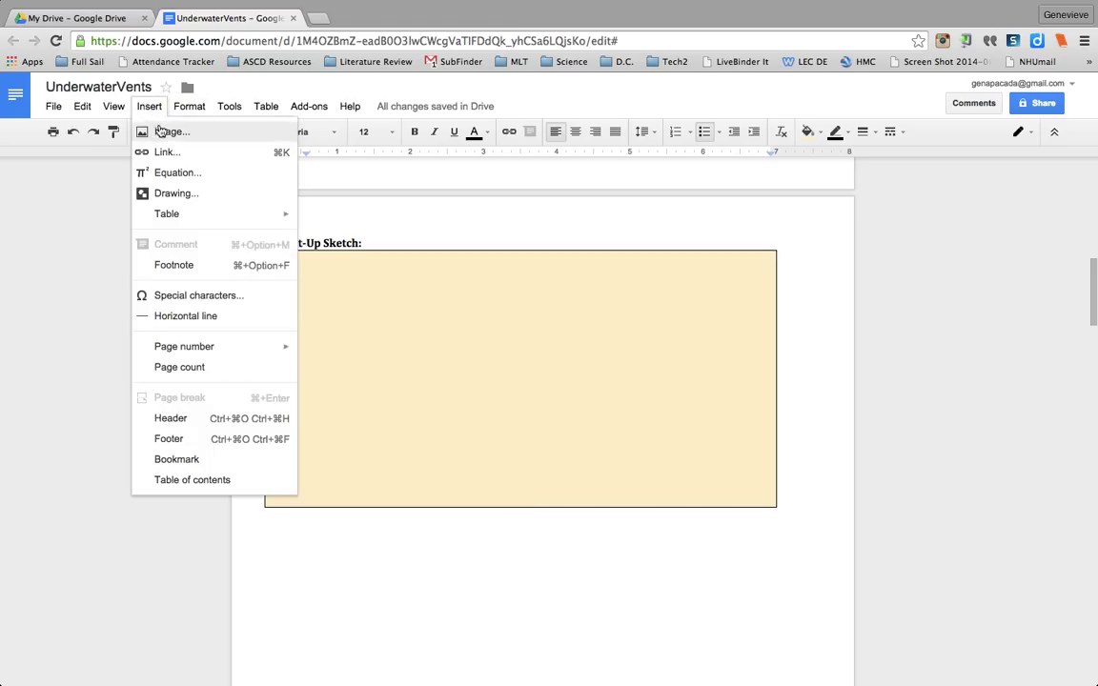
{"action": "left_click", "coordinate": [171, 131]}
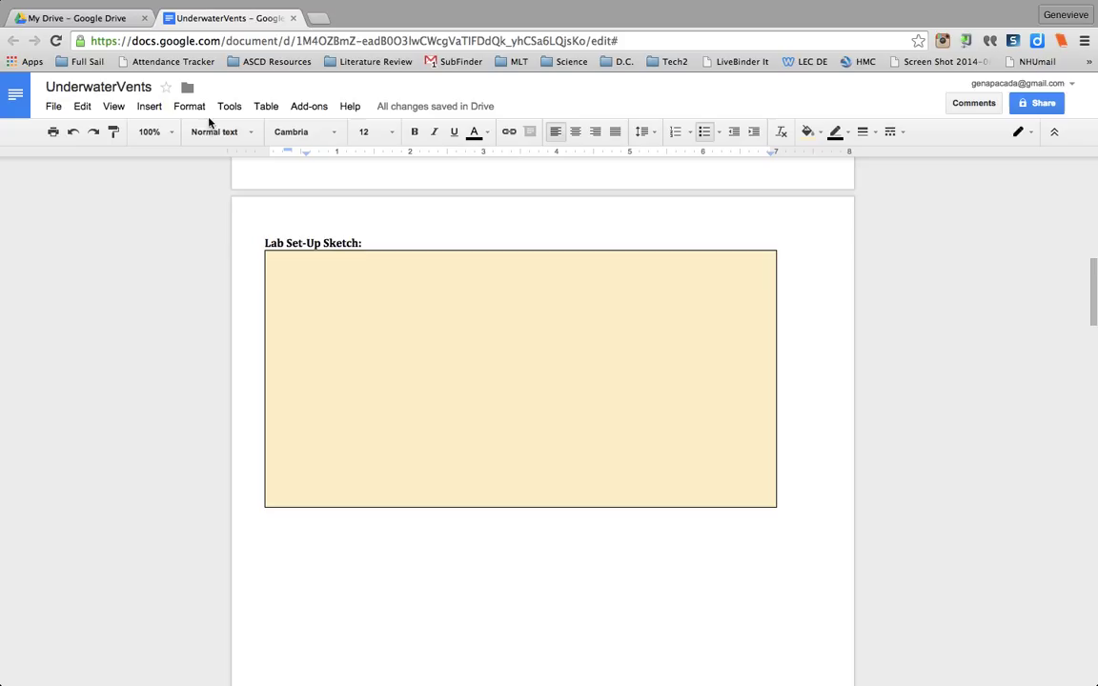
{"action": "mouse_move", "coordinate": [257, 221]}
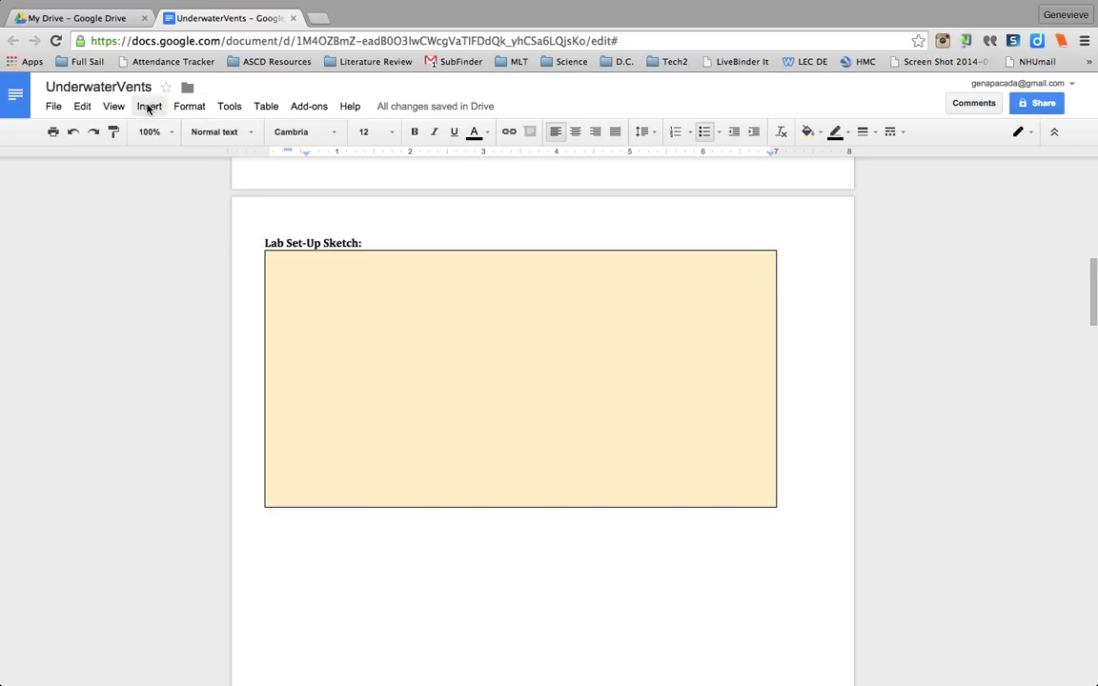
Start a new Insert > Drawing canvas and browse its line-tool choices.
{"action": "left_click", "coordinate": [149, 107]}
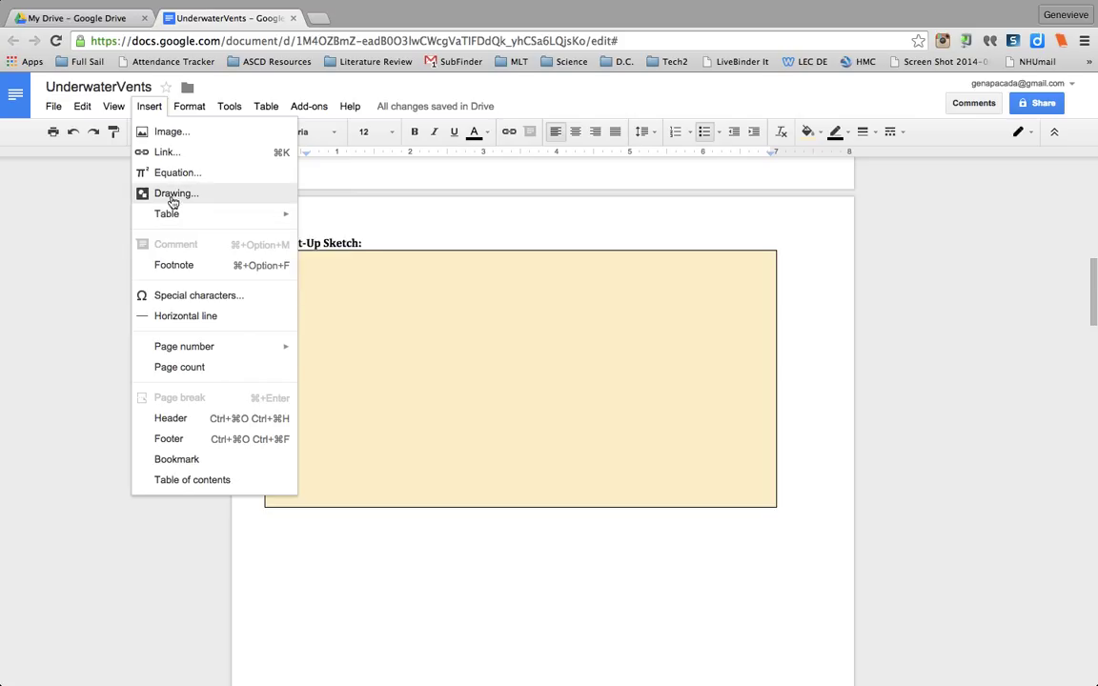
{"action": "left_click", "coordinate": [175, 194]}
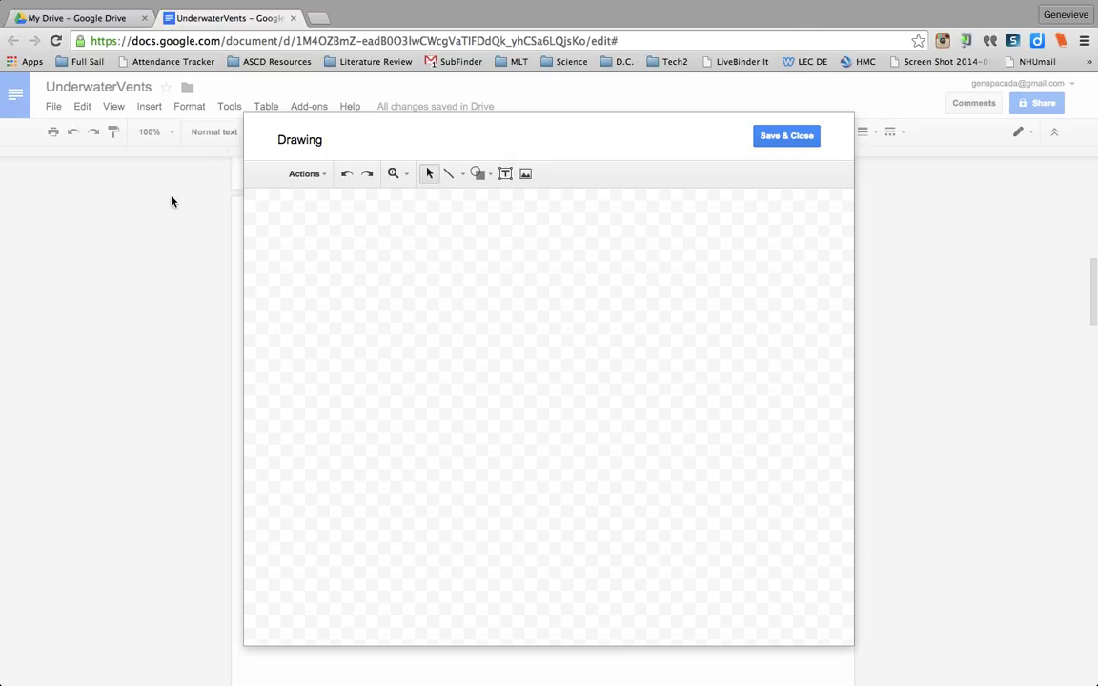
{"action": "mouse_move", "coordinate": [488, 248]}
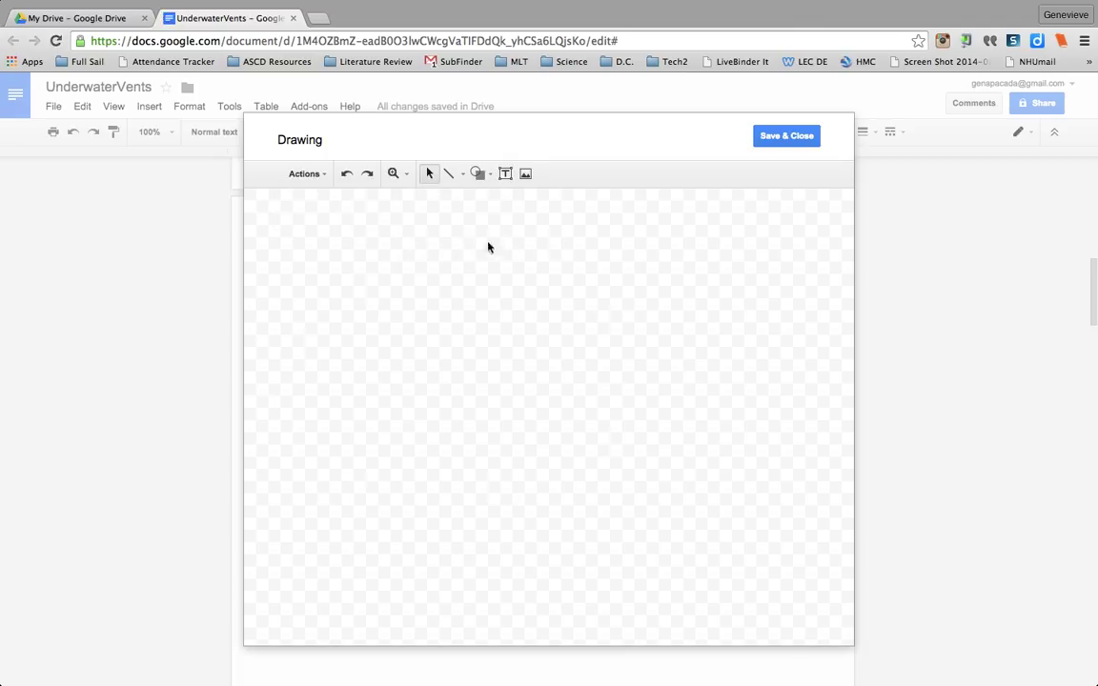
{"action": "mouse_move", "coordinate": [286, 408]}
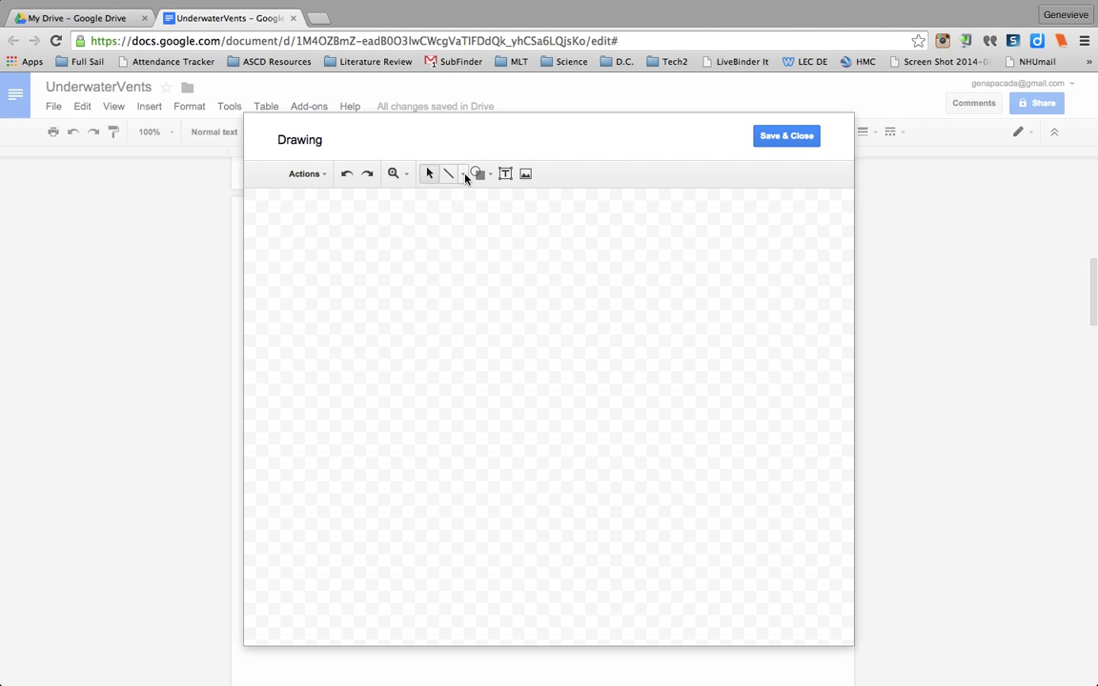
{"action": "left_click", "coordinate": [461, 174]}
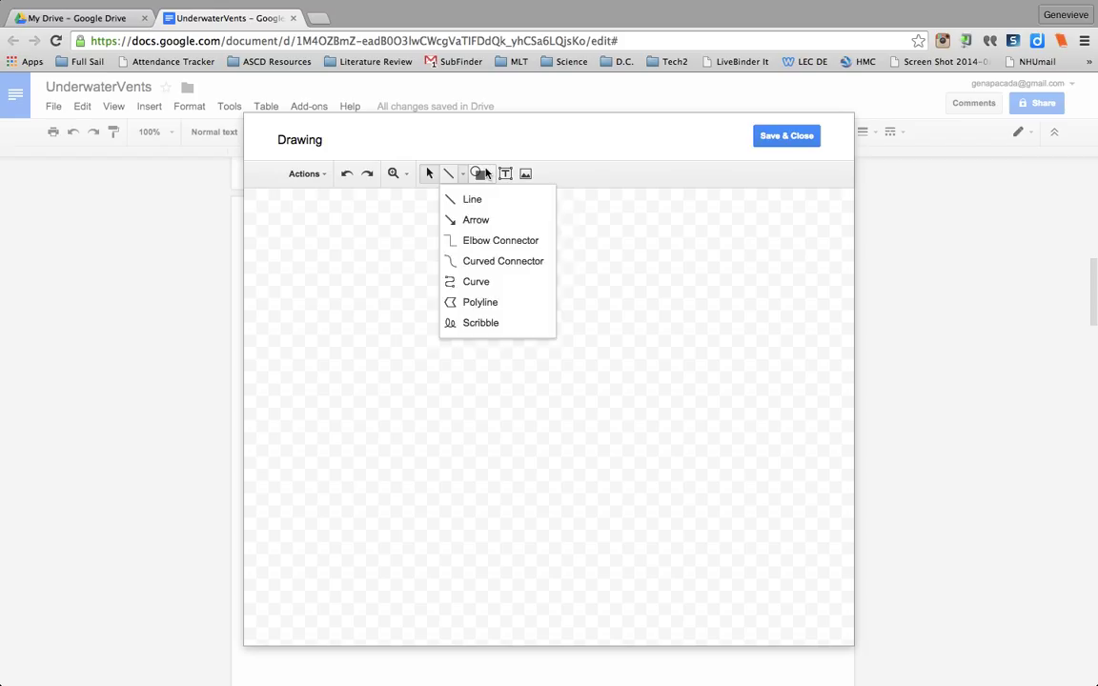
{"action": "left_click", "coordinate": [526, 174]}
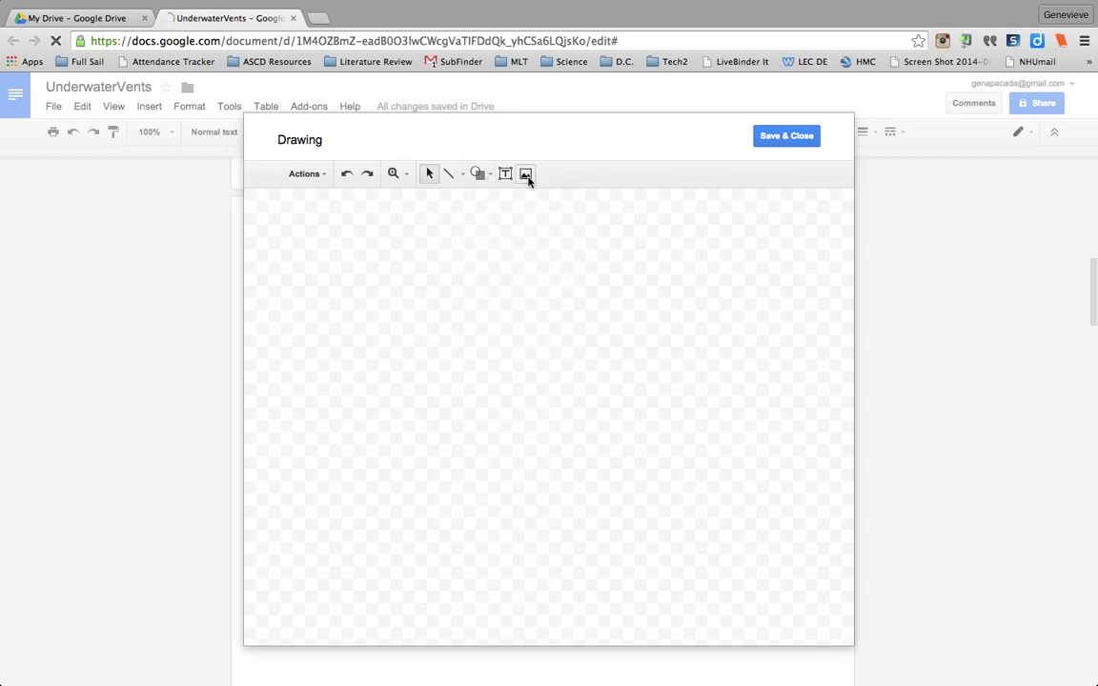
Search Google images for 'flask' from the drawing's Image dialog.
{"action": "left_click", "coordinate": [526, 174]}
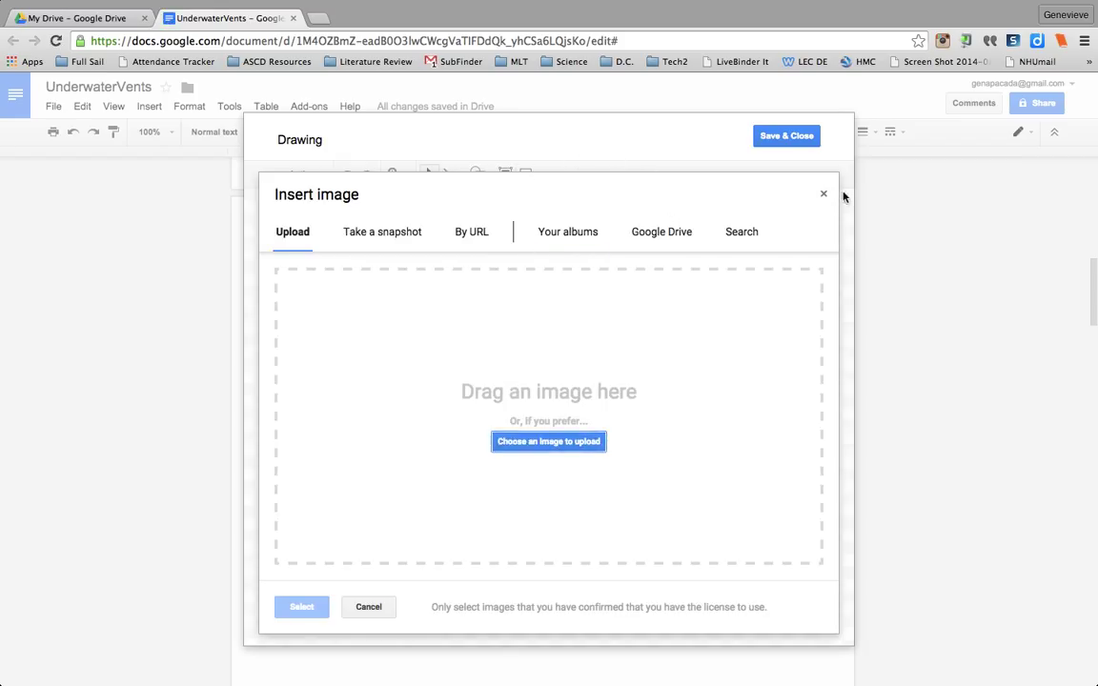
{"action": "left_click", "coordinate": [824, 195]}
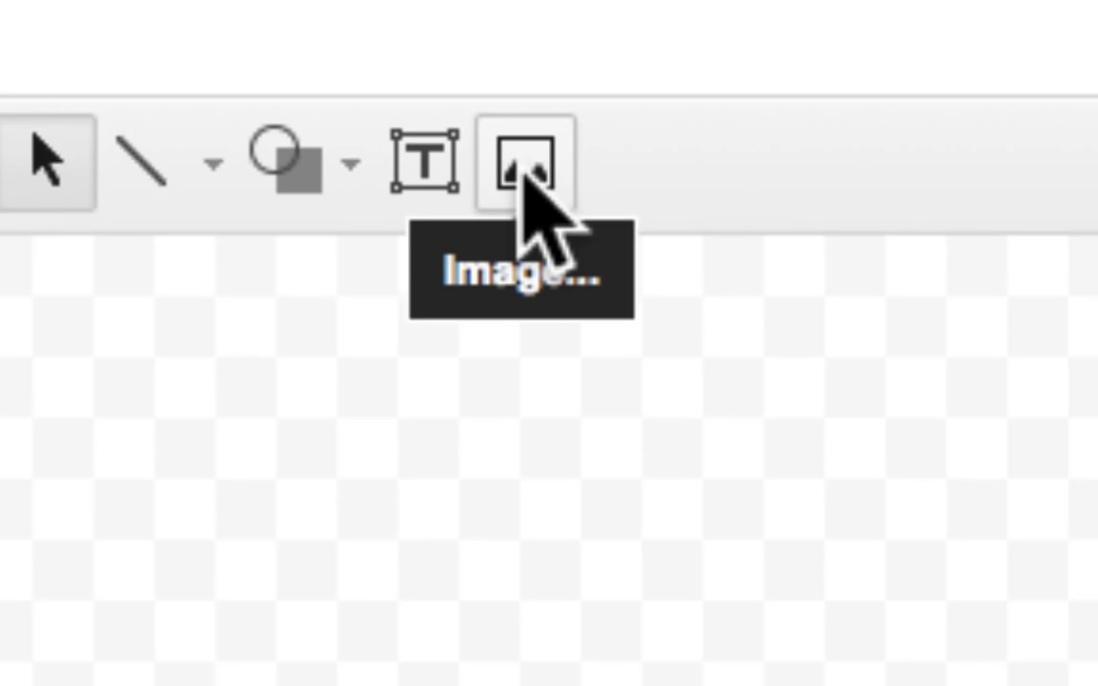
{"action": "left_click", "coordinate": [524, 172]}
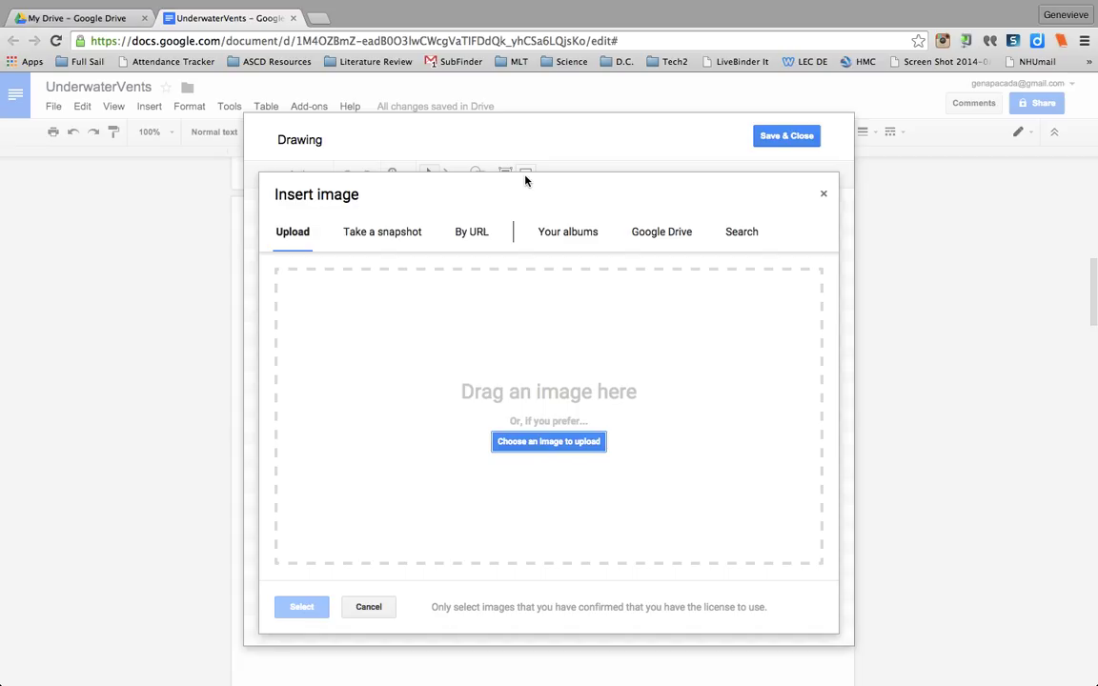
{"action": "mouse_move", "coordinate": [627, 275]}
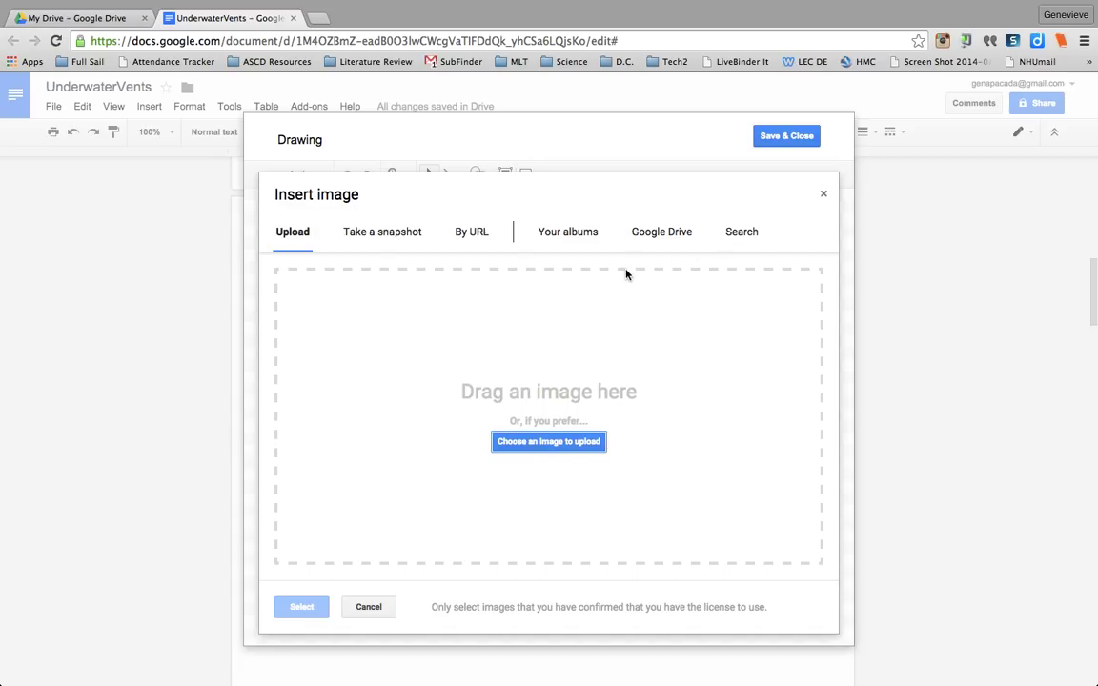
{"action": "left_click", "coordinate": [742, 233]}
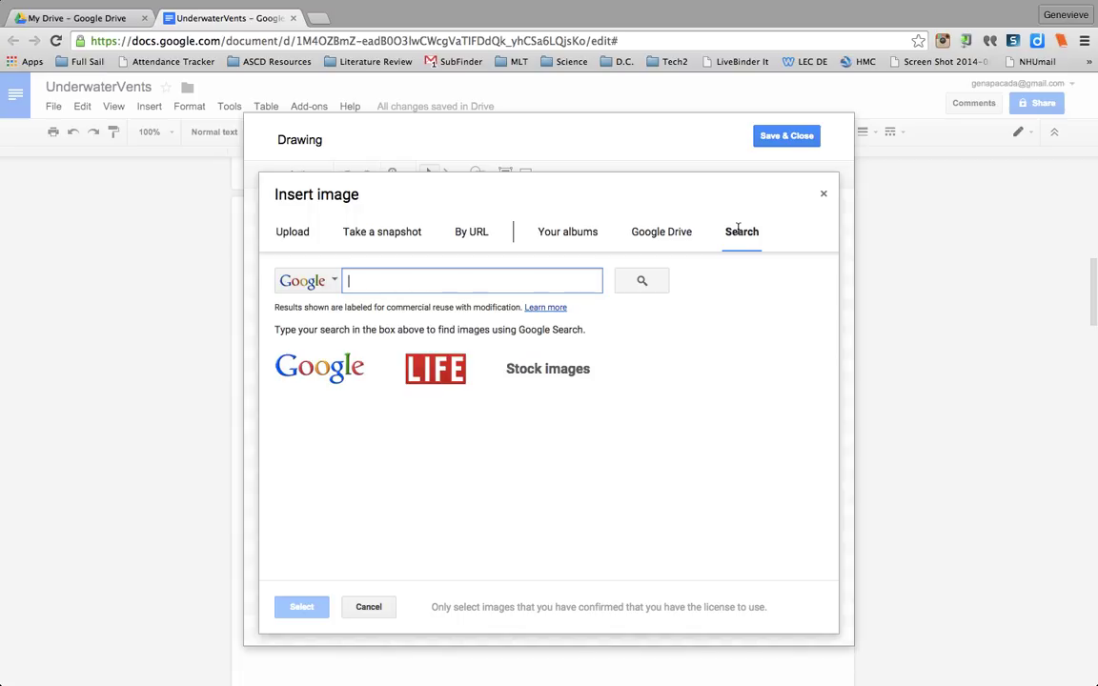
{"action": "type", "text": "flask"}
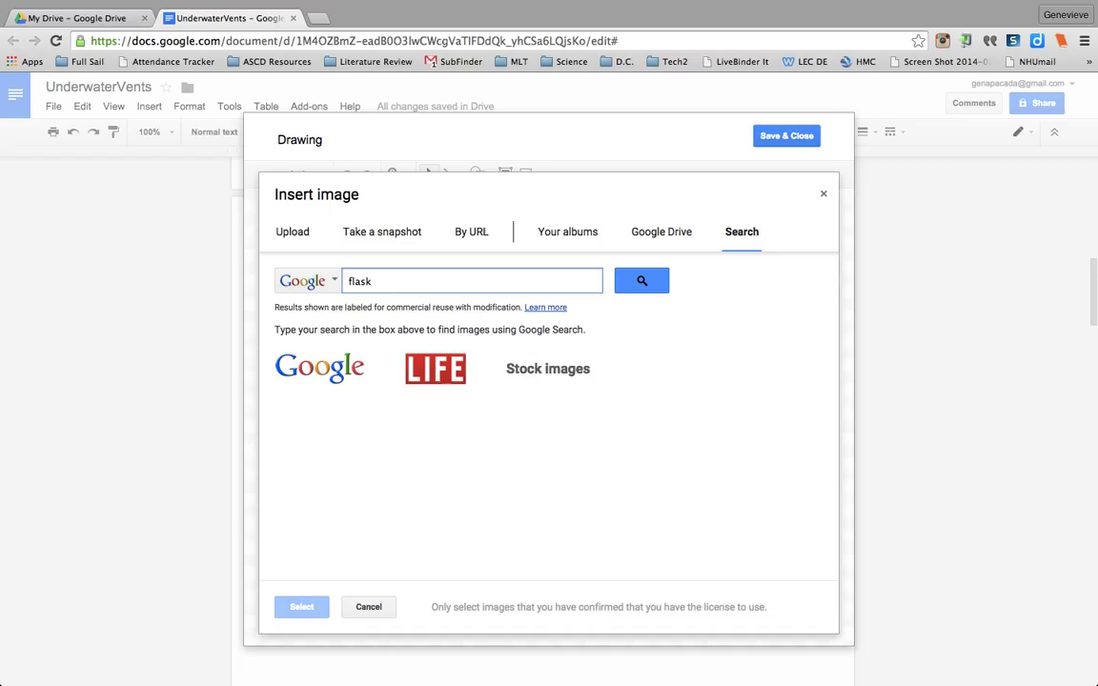
{"action": "left_click", "coordinate": [641, 280]}
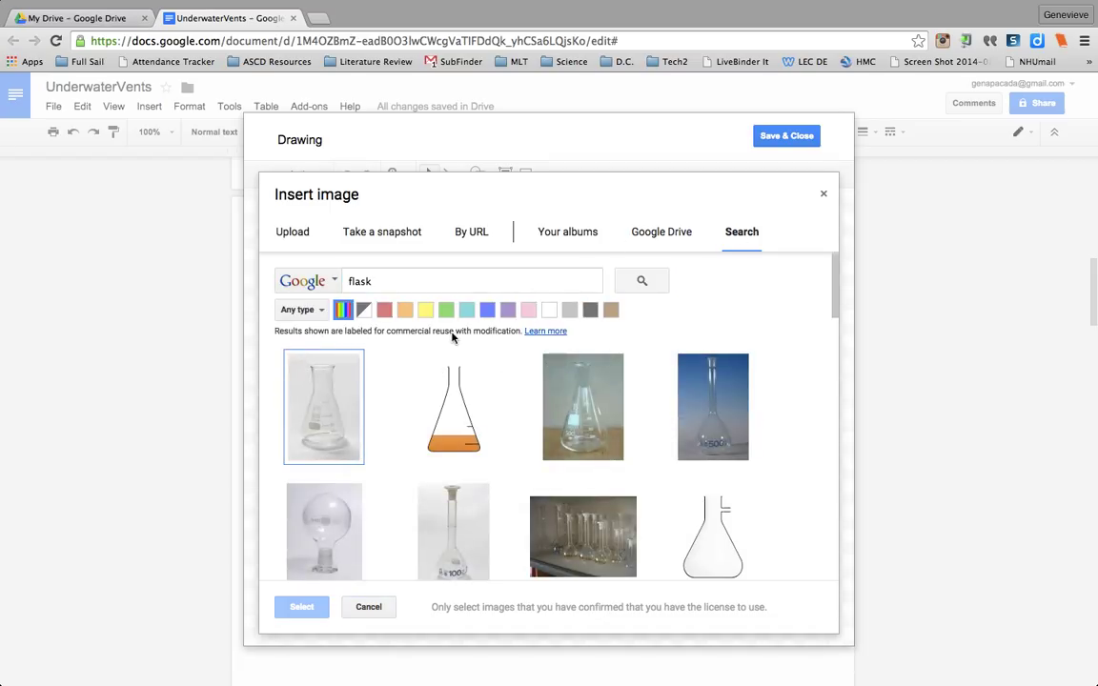
Select the plain outline Erlenmeyer flask and insert it onto the canvas.
{"action": "scroll", "scroll_direction": "down", "scroll_amount": 3}
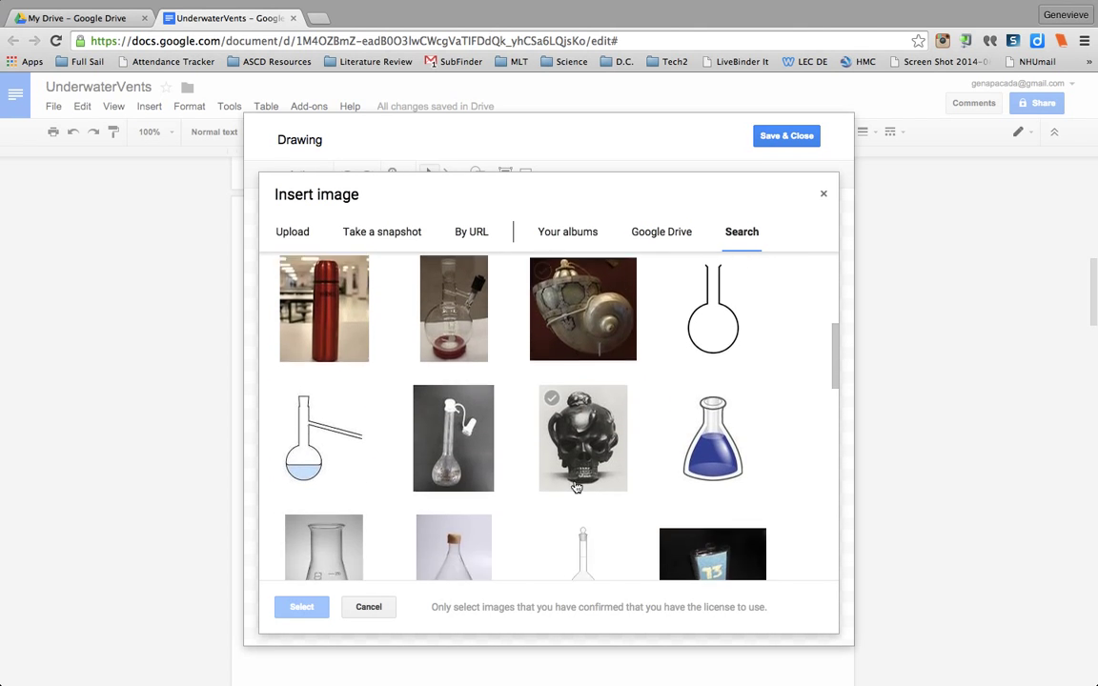
{"action": "scroll", "scroll_direction": "down", "scroll_amount": 3}
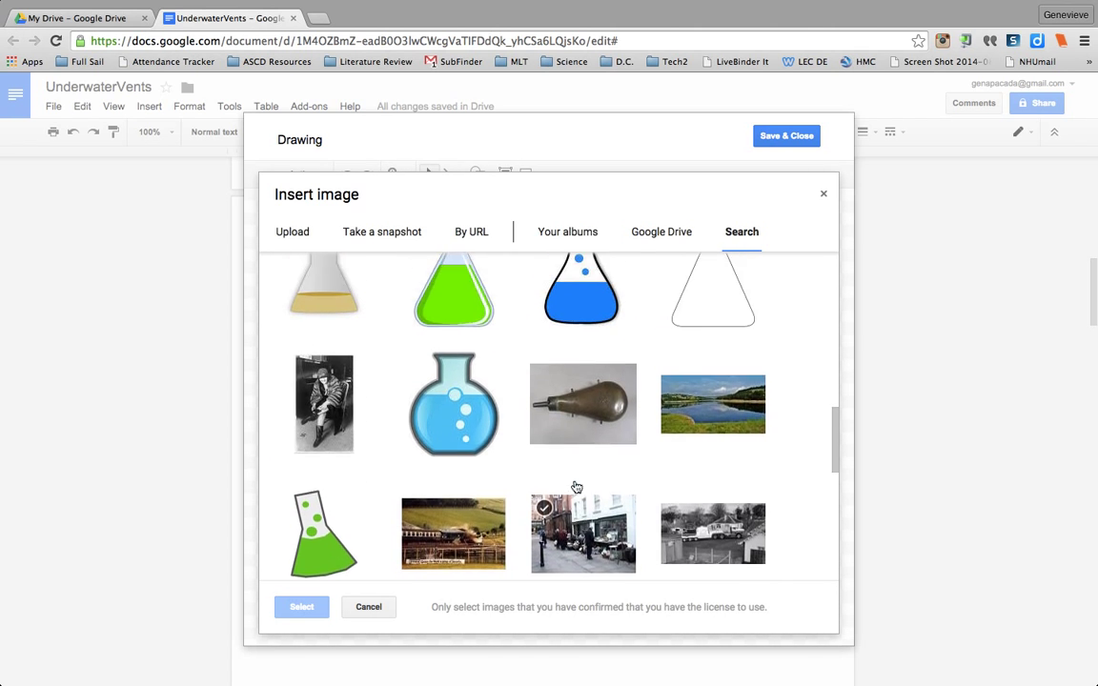
{"action": "left_click", "coordinate": [713, 389]}
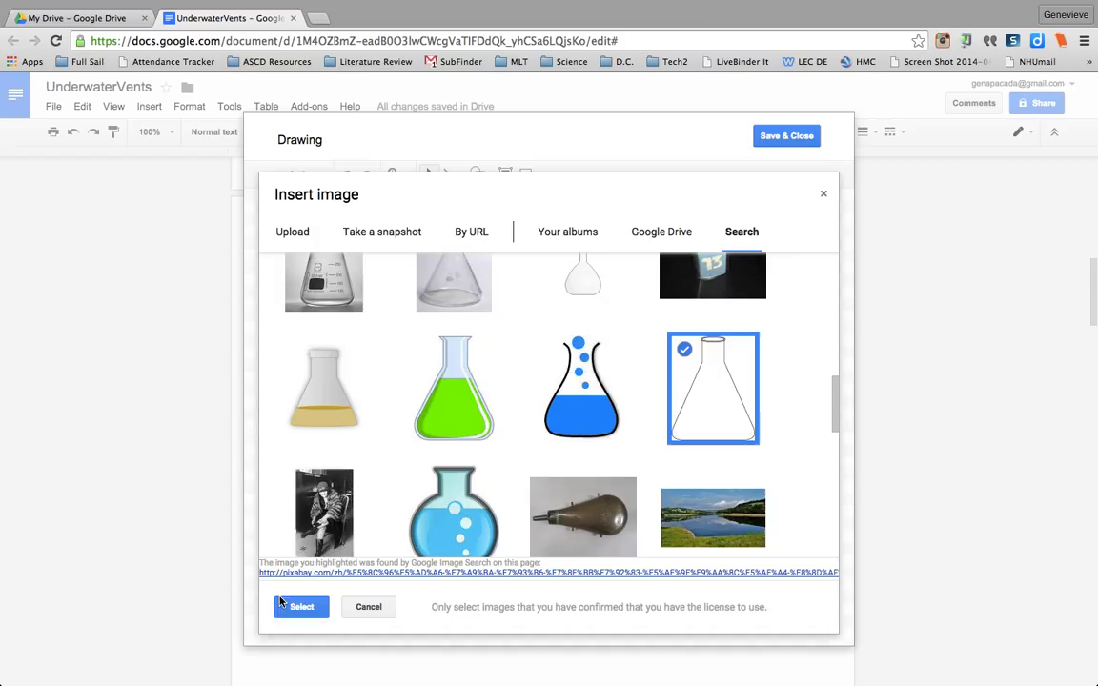
{"action": "left_click", "coordinate": [301, 606]}
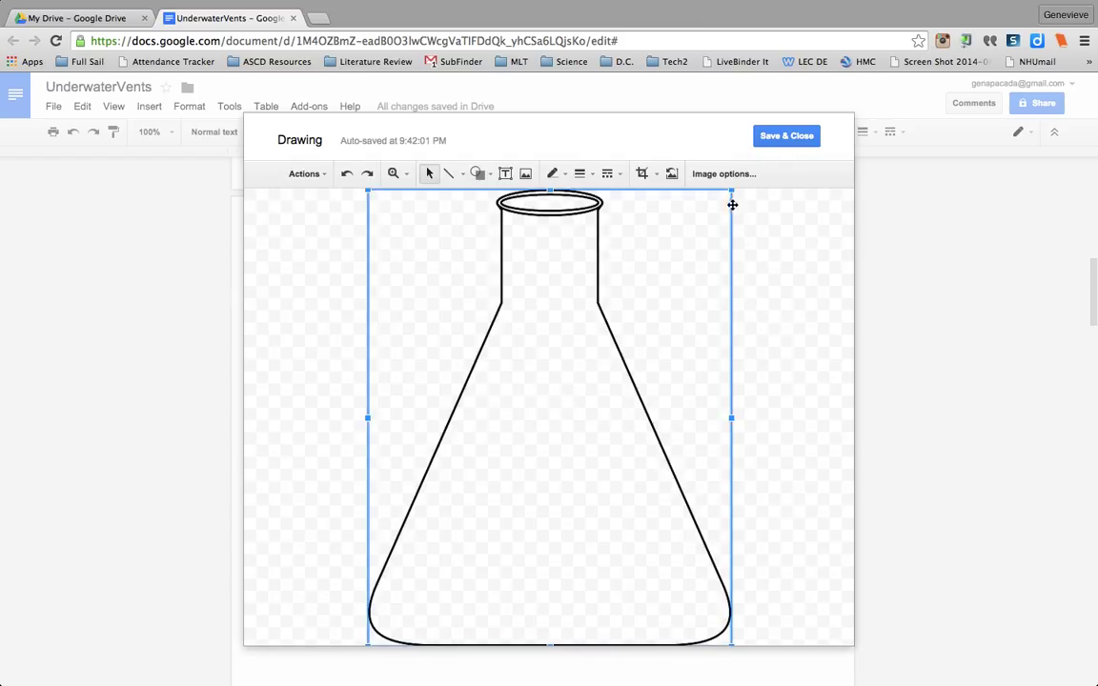
Shrink the flask, add a second one on its side, and save the drawing into the sketch box.
{"action": "left_click_drag", "start_coordinate": [732, 193], "coordinate": [509, 470]}
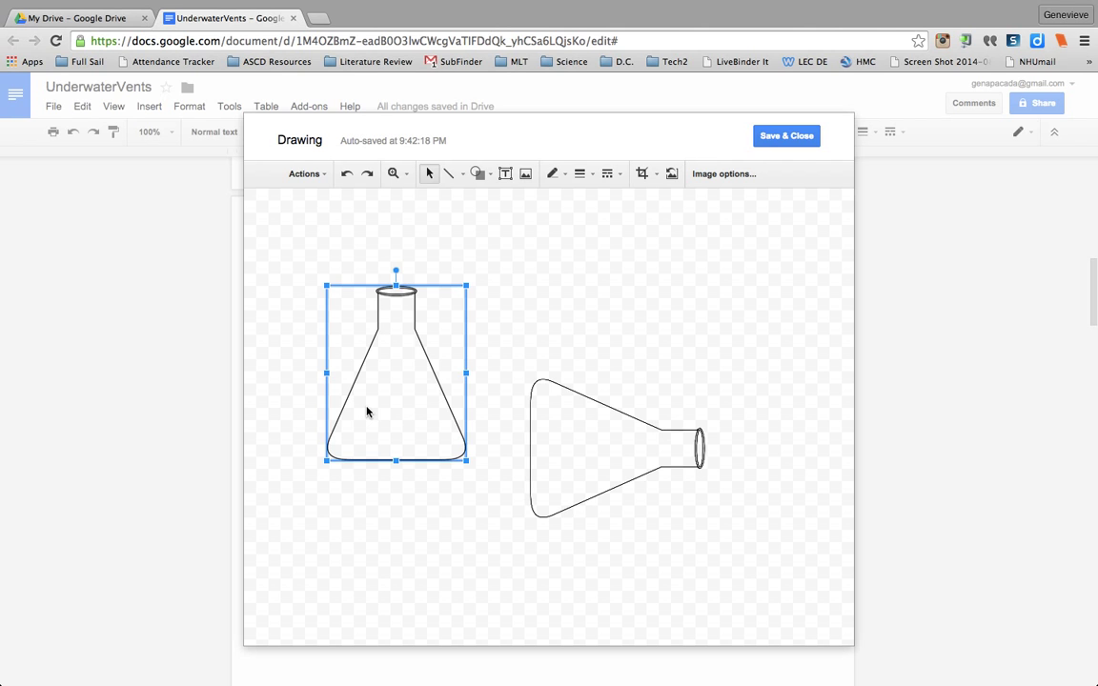
{"action": "mouse_move", "coordinate": [854, 118]}
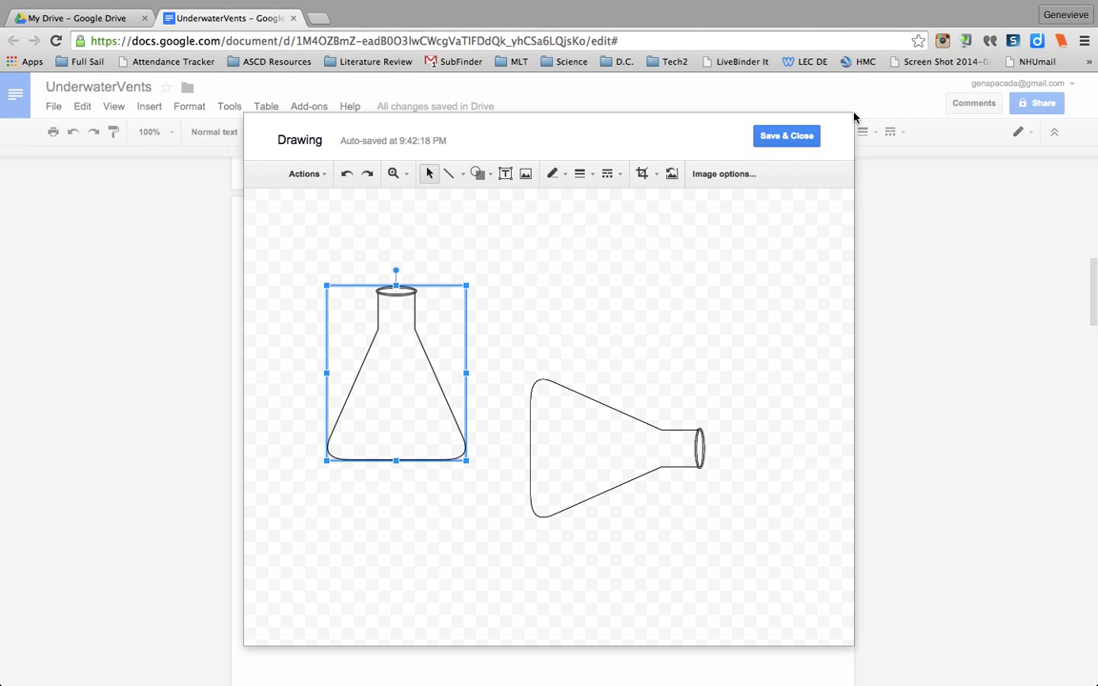
{"action": "left_click", "coordinate": [786, 136]}
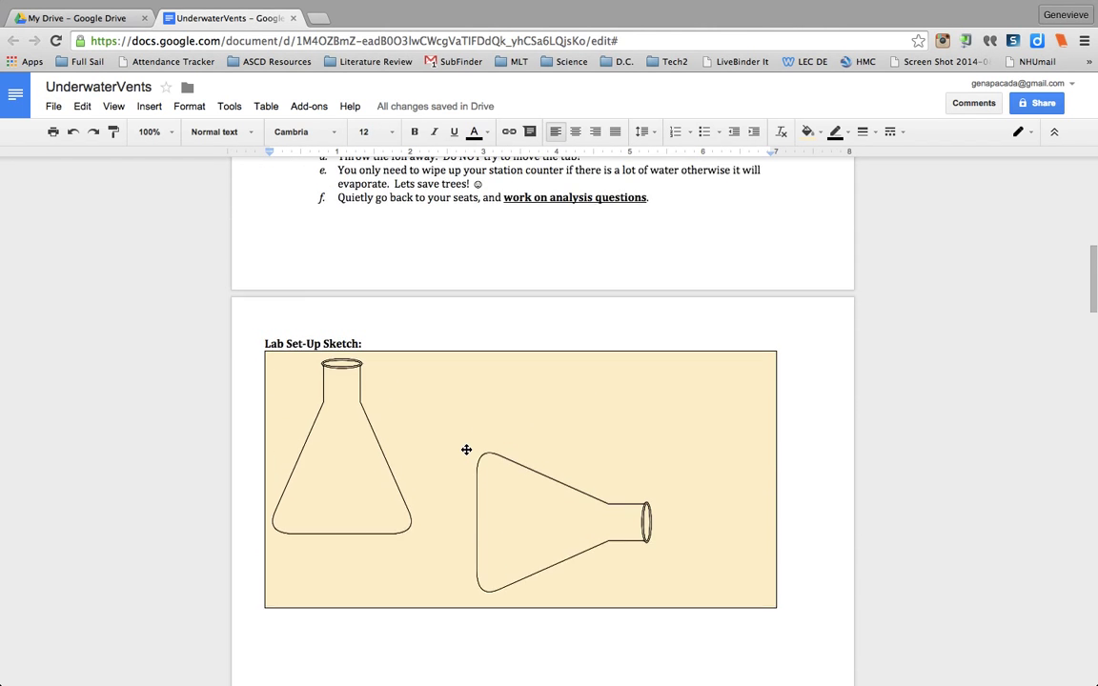
{"action": "scroll", "scroll_direction": "up", "scroll_amount": 3}
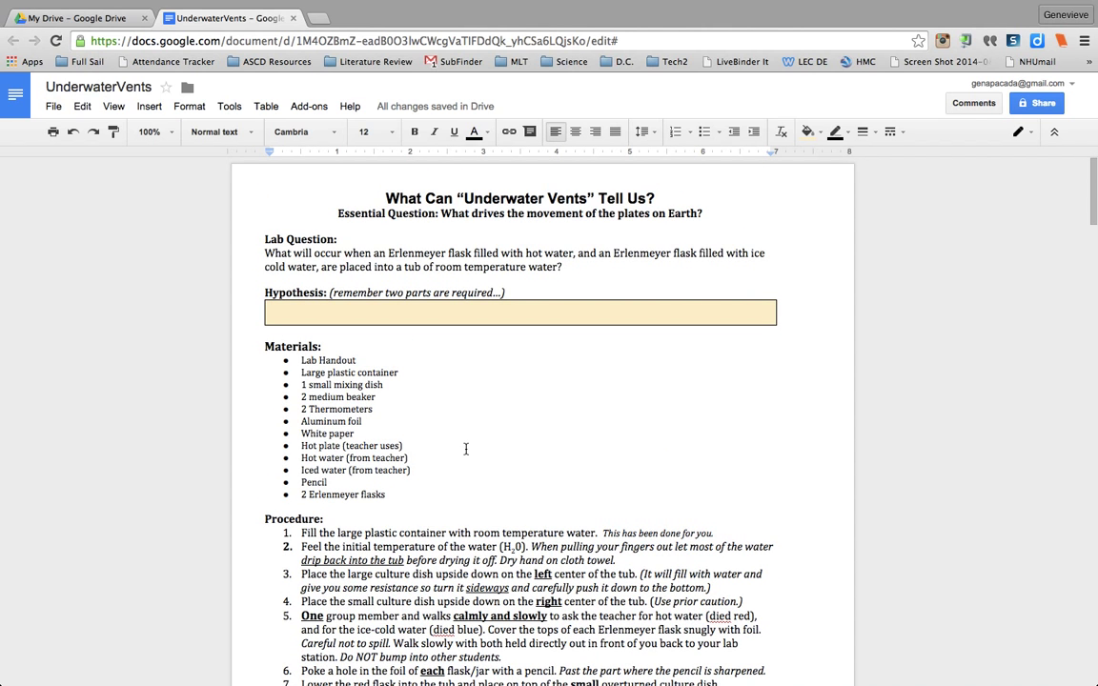
{"action": "scroll", "scroll_direction": "down", "scroll_amount": 3}
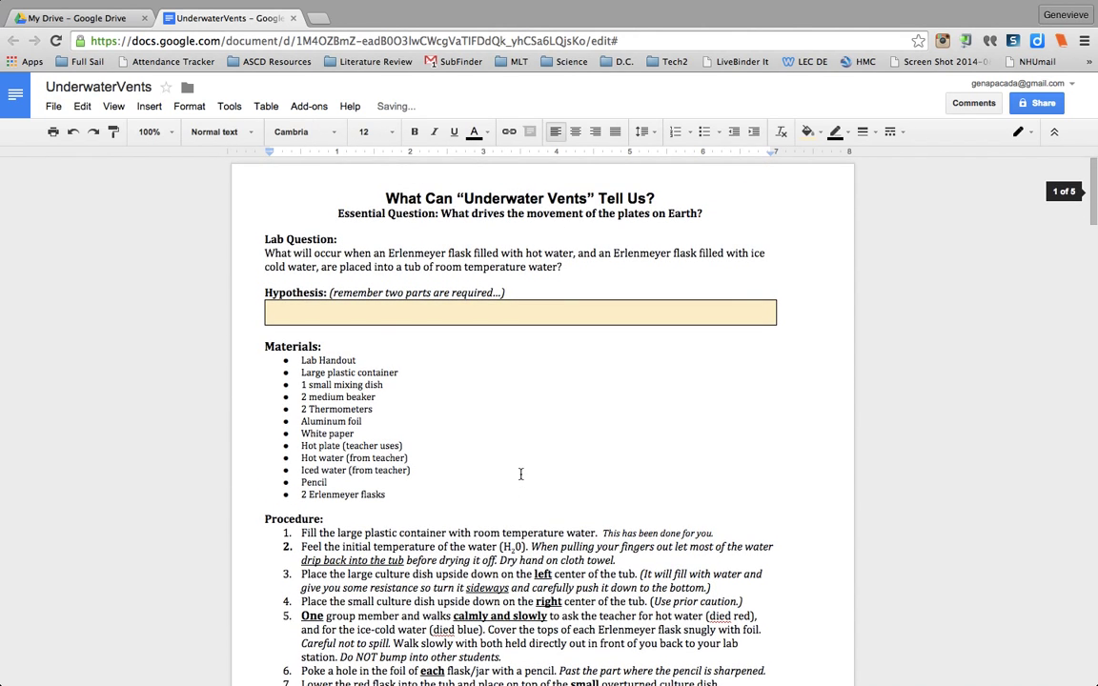
{"action": "scroll", "scroll_direction": "down", "scroll_amount": 3}
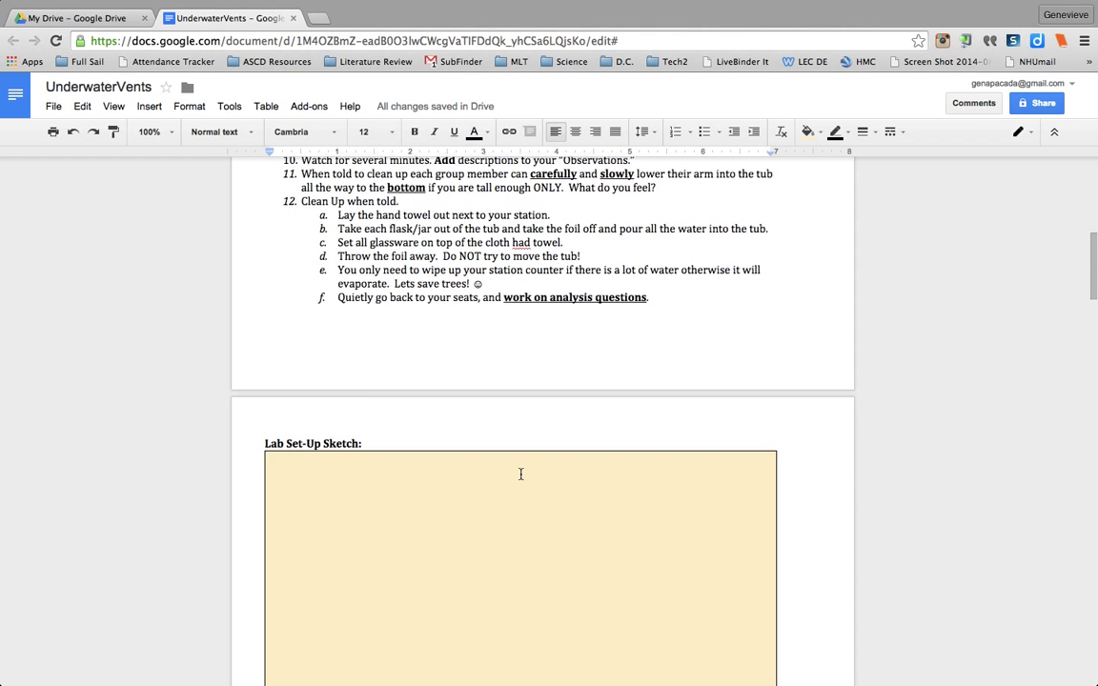
{"action": "scroll", "scroll_direction": "down", "scroll_amount": 3}
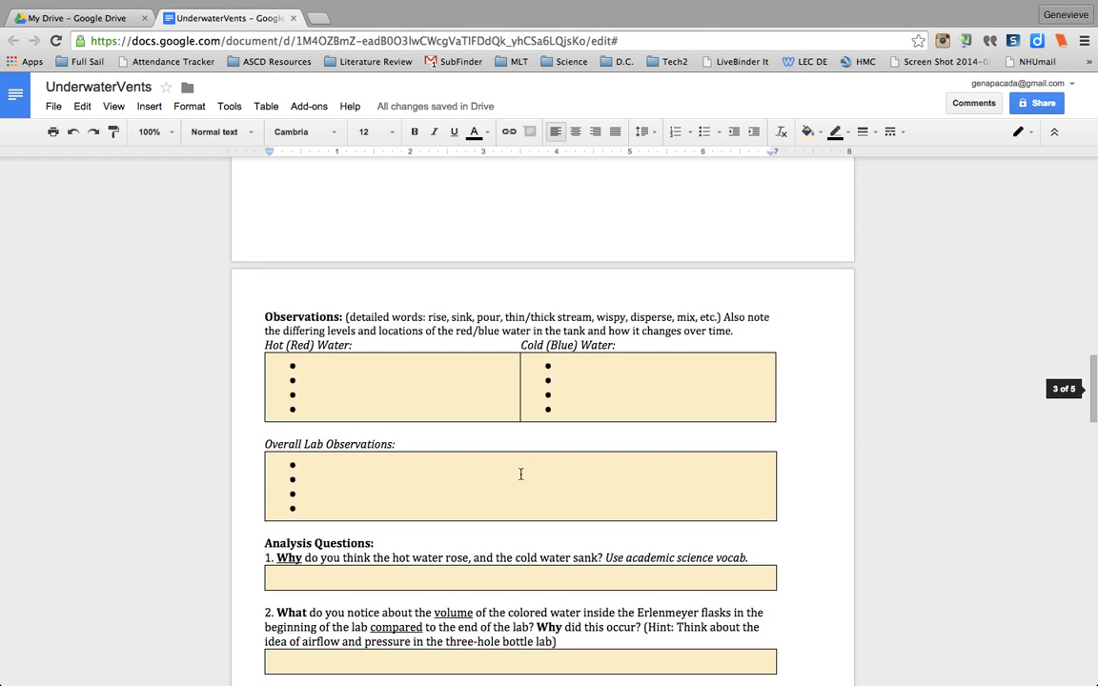